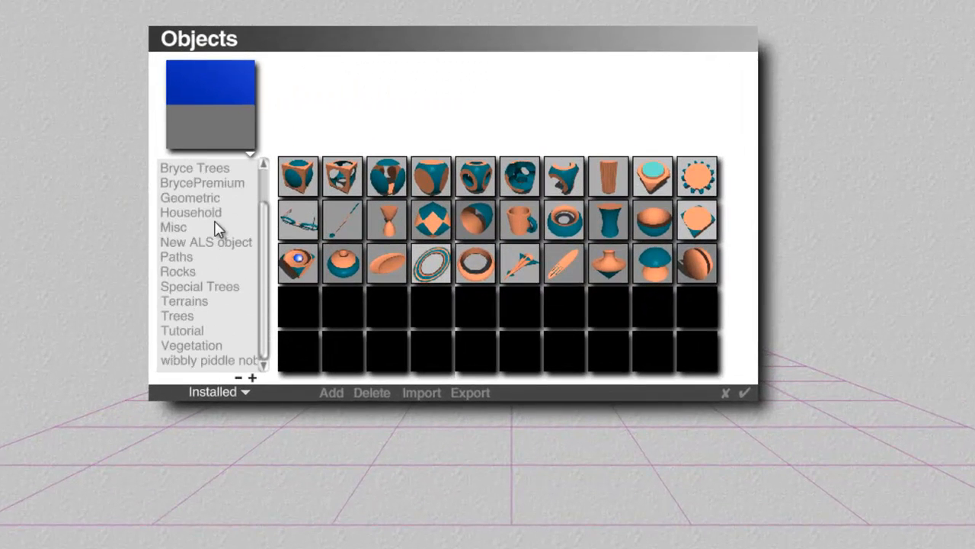
Step: Load the Pier Light 1 lantern from the BrycePremium object collection into the scene
left_click(201, 183)
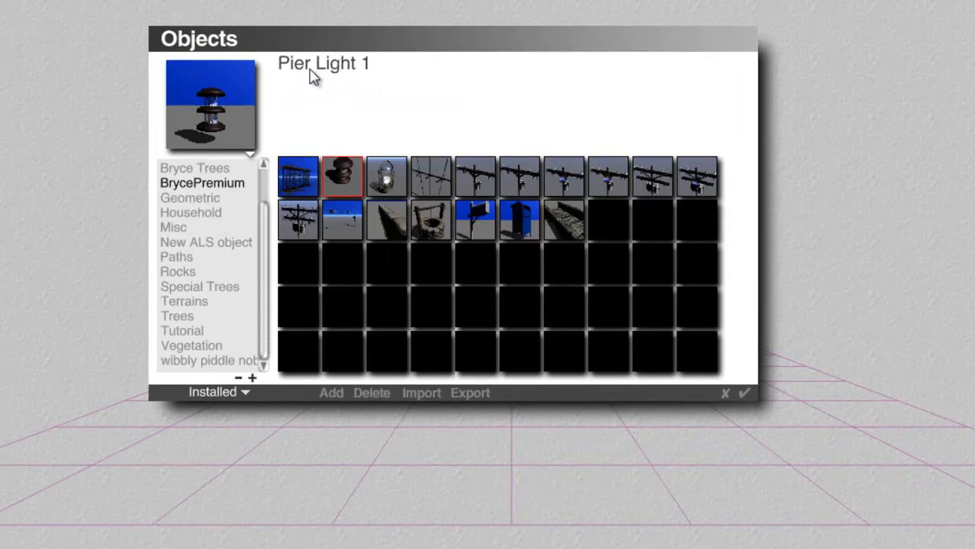
left_click(745, 393)
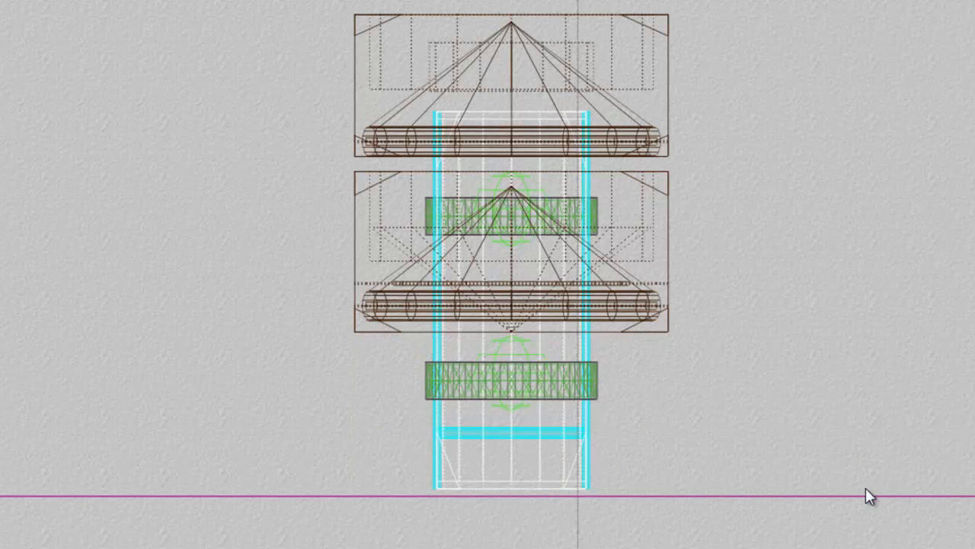
mouse_move(738, 440)
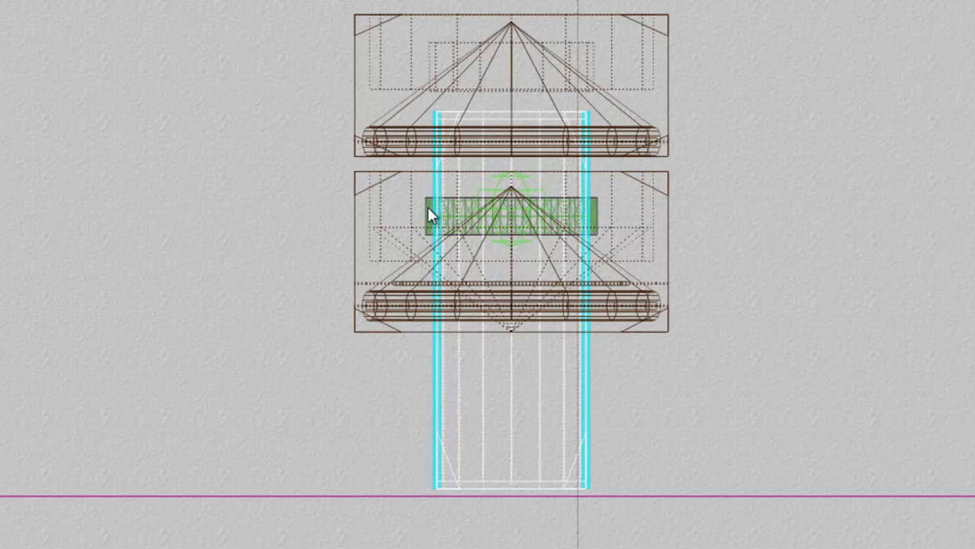
mouse_move(539, 215)
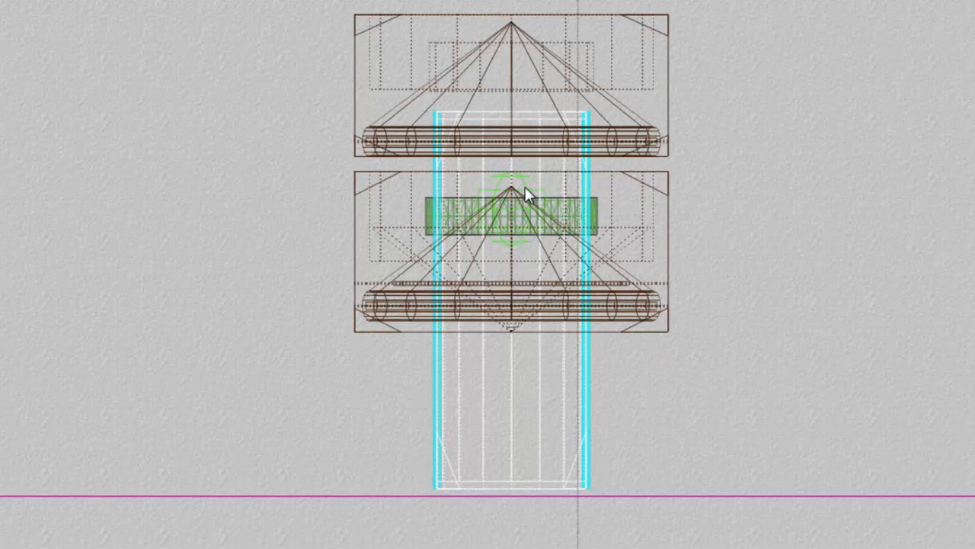
mouse_move(582, 435)
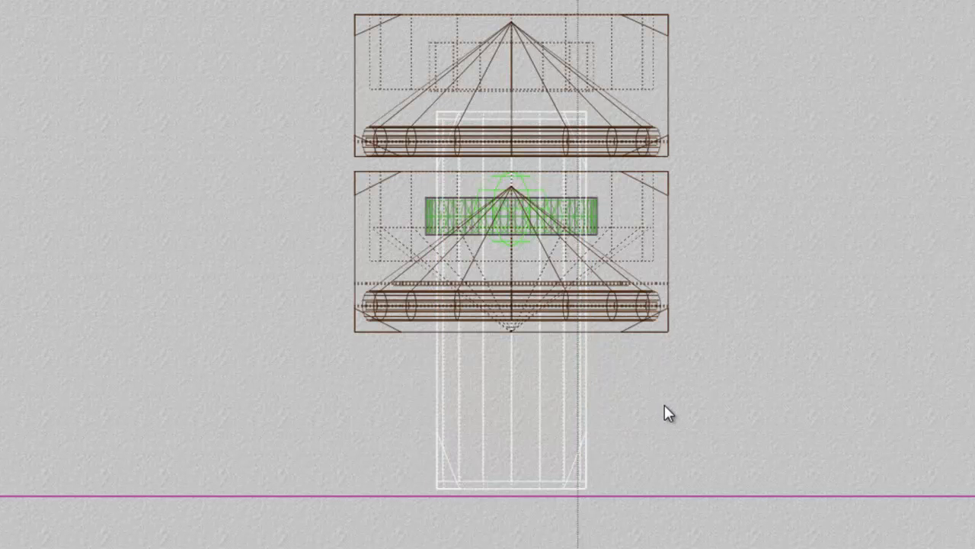
Step: Select Cylinder 13, the lantern glass, from the overlapping lantern parts list
right_click(667, 412)
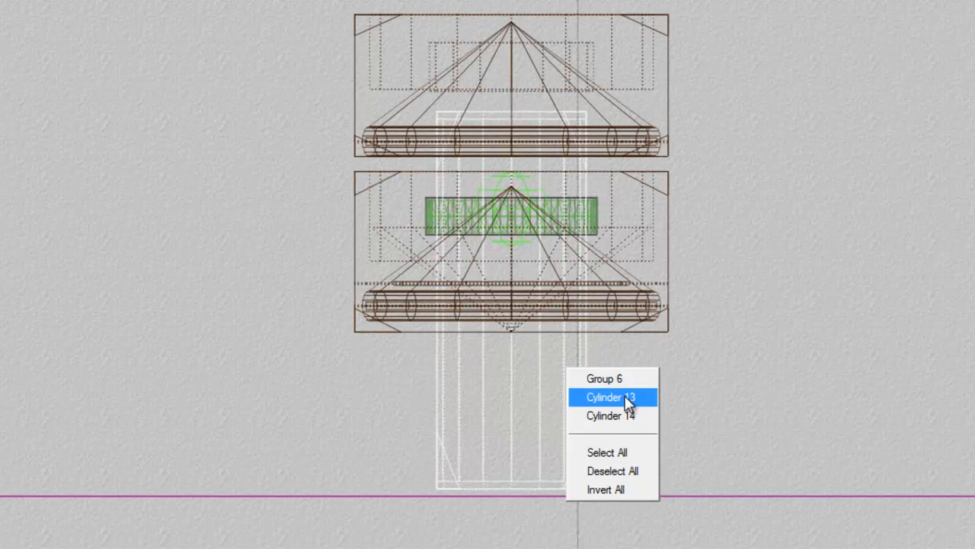
left_click(610, 396)
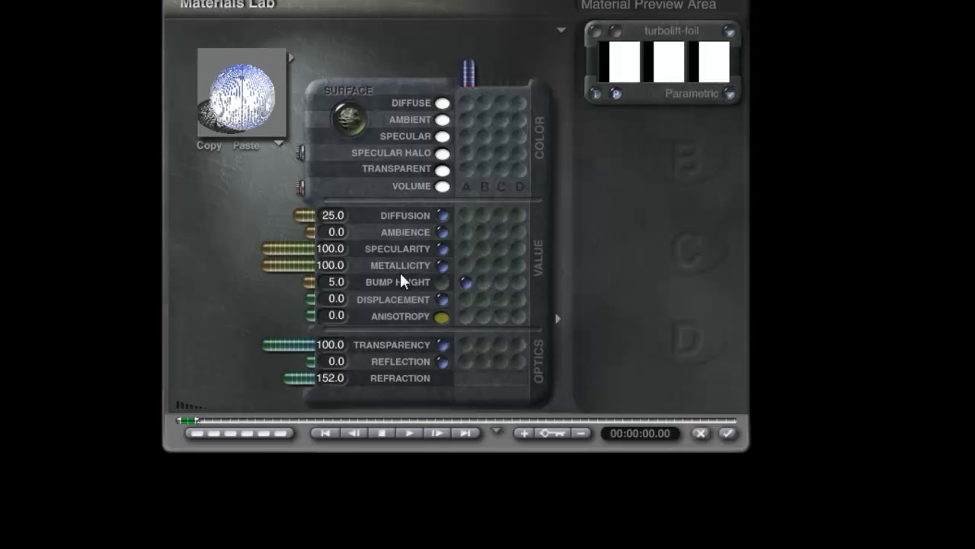
Step: Apply Cylinder 13's glass material with Diffusion 100 and Bump Height 1.0
left_click(726, 433)
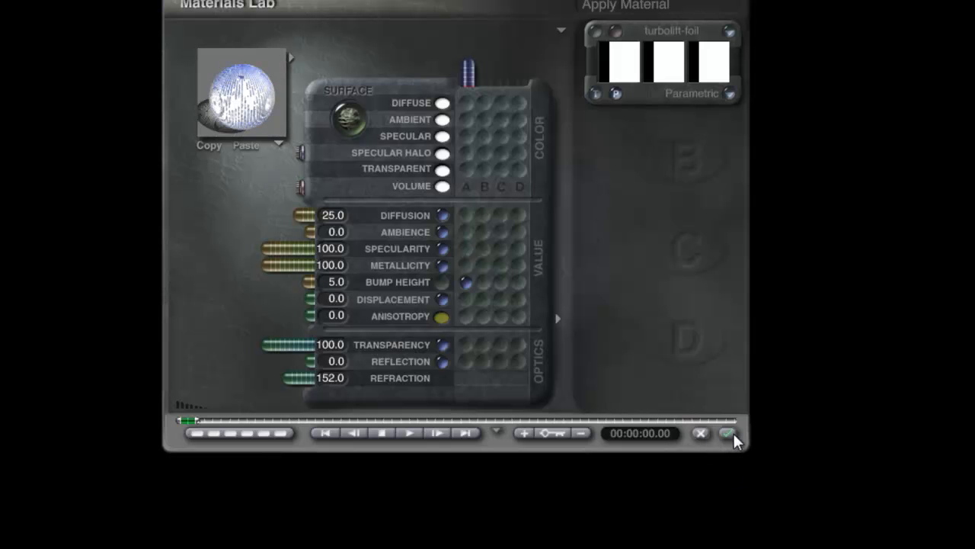
left_click(726, 433)
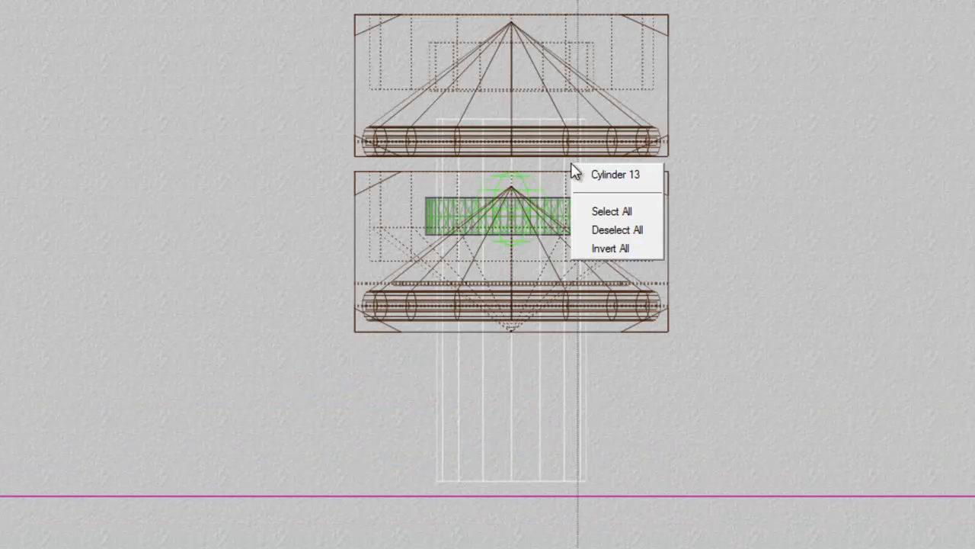
left_click(612, 210)
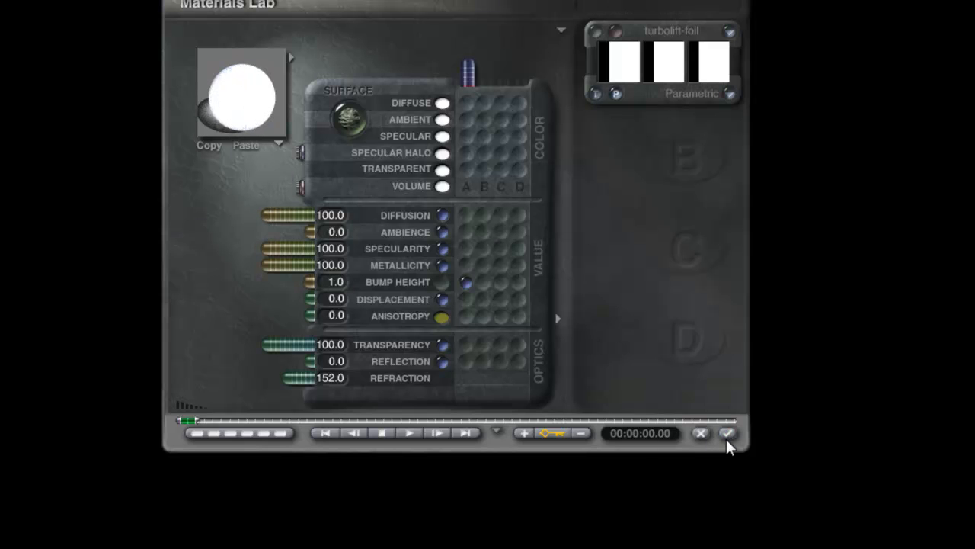
left_click(727, 433)
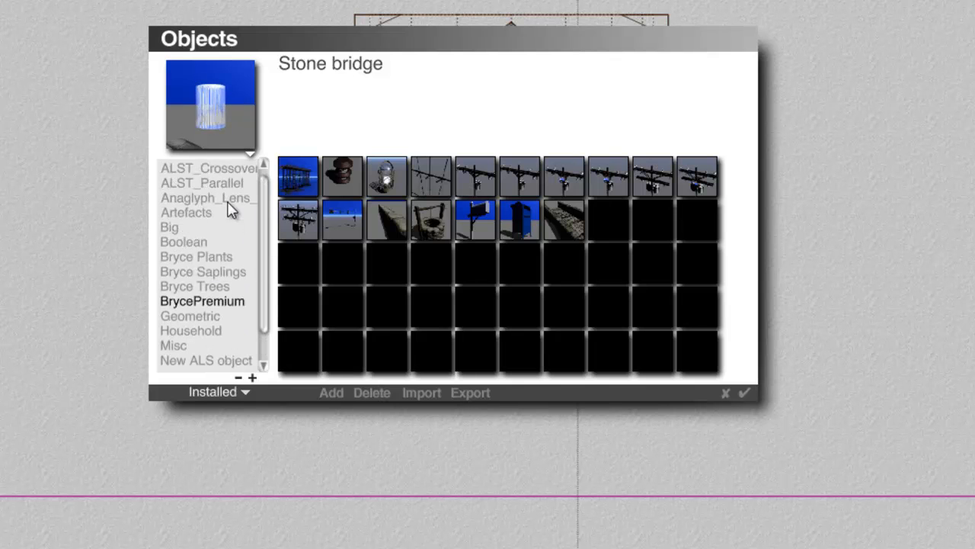
Step: Add the Funnel / Cylinder Tapered 40% primitive from Additional Primitives to the scene centre
left_click(201, 182)
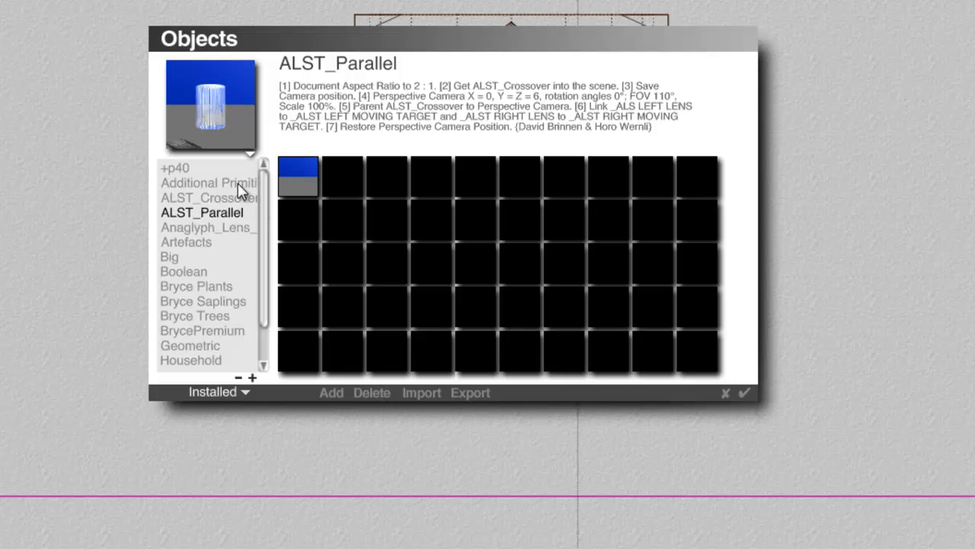
left_click(207, 183)
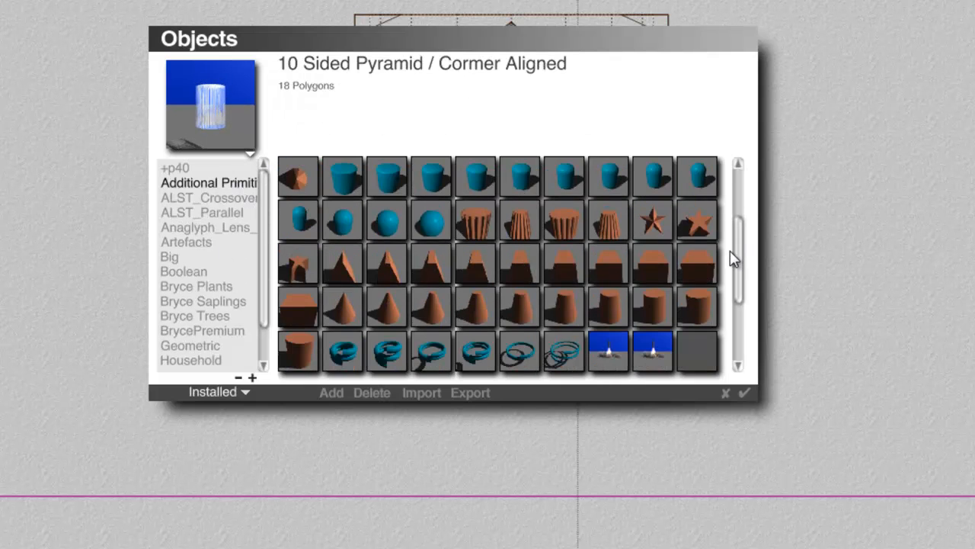
left_click(519, 306)
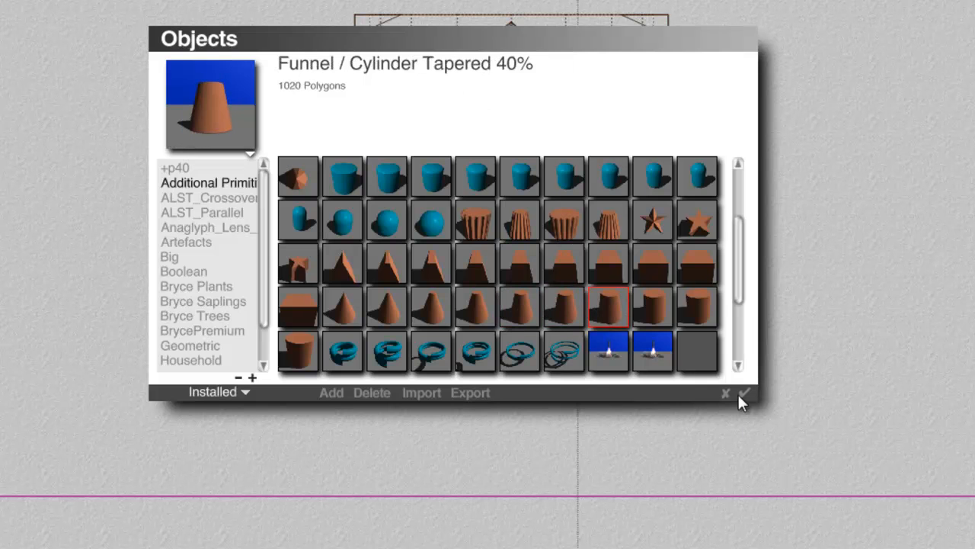
left_click(745, 393)
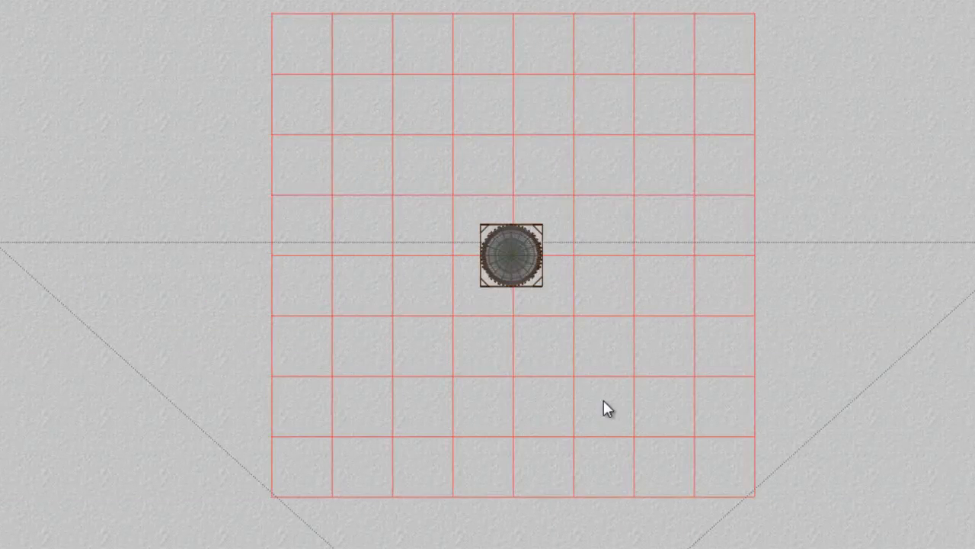
right_click(512, 262)
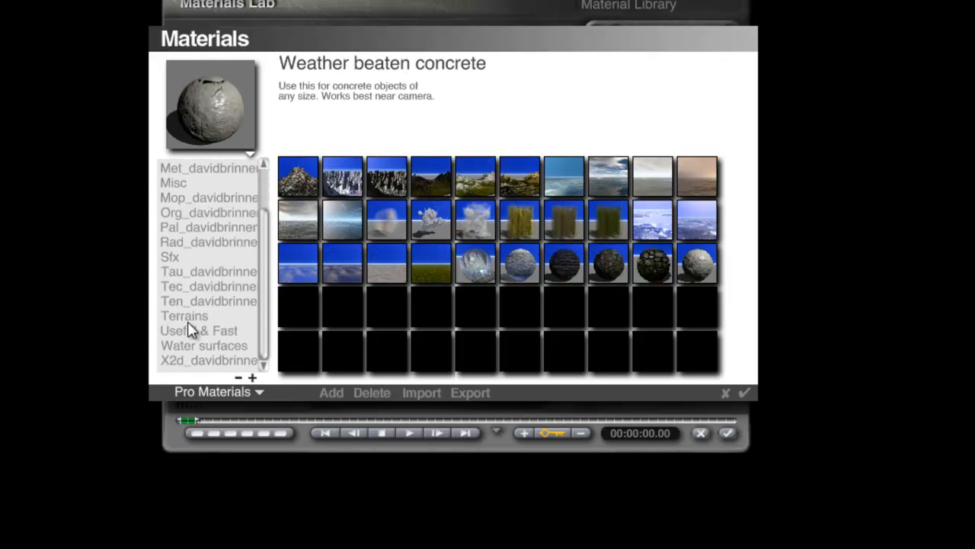
Step: Browse another Pro Materials collection in the material library
left_click(199, 329)
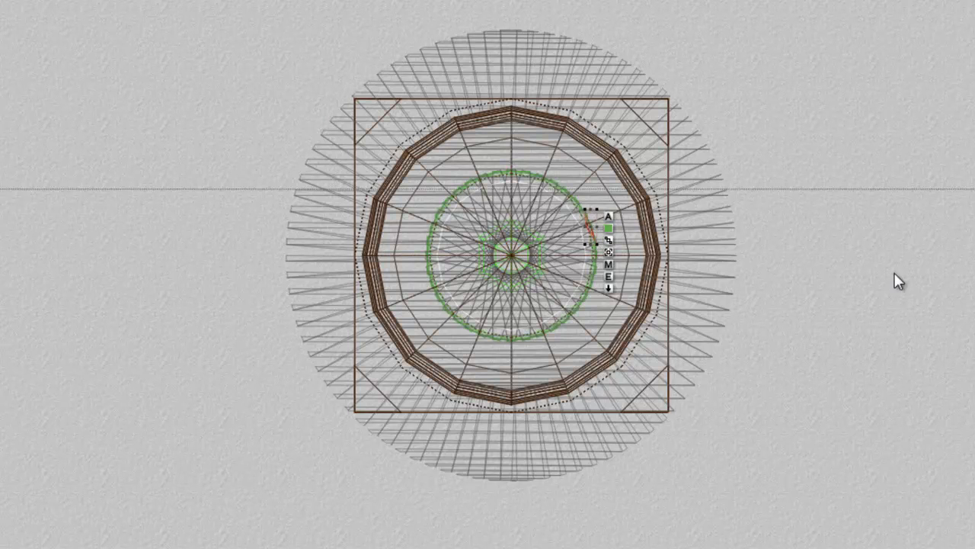
Step: Name the centred radial light object 'ligthho'
type("ligthho")
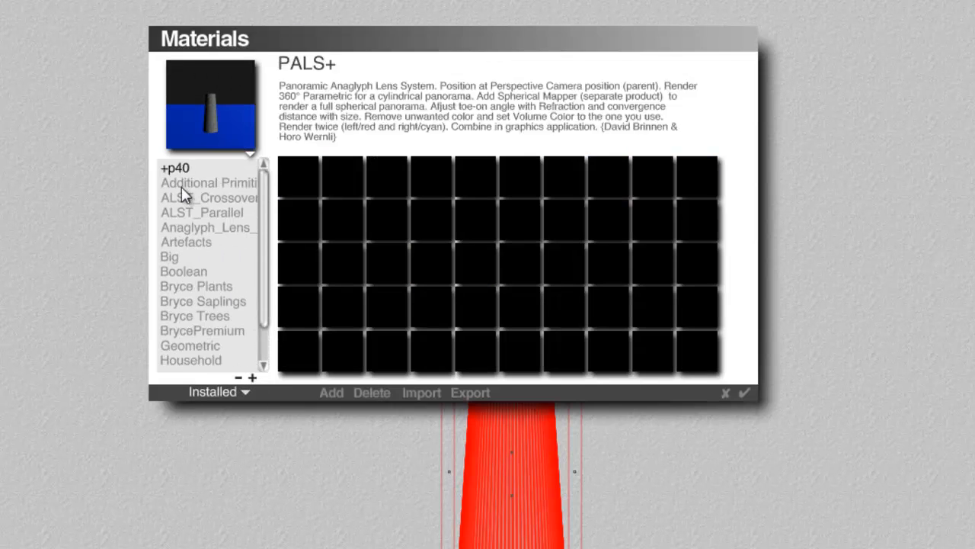
Step: Add the current object as a new entry in the Artefacts object collection
left_click(186, 241)
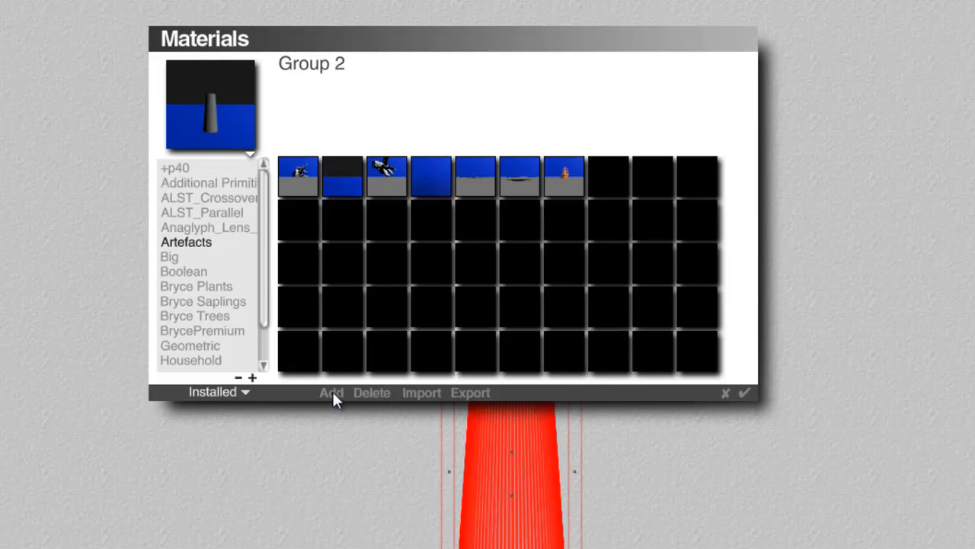
left_click(331, 393)
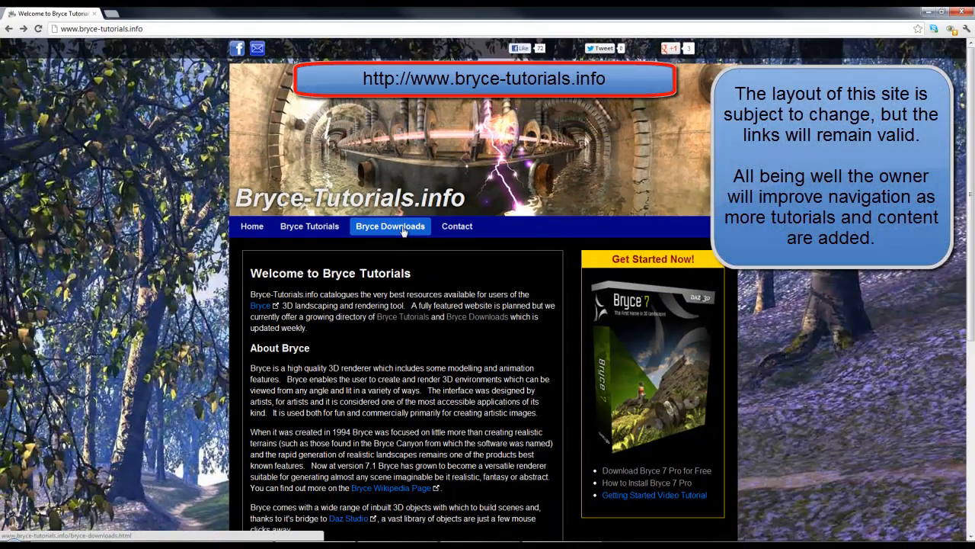
Step: Browse the Bryce Downloads listing down to the Bryce Pro Cloudscapes link
left_click(390, 226)
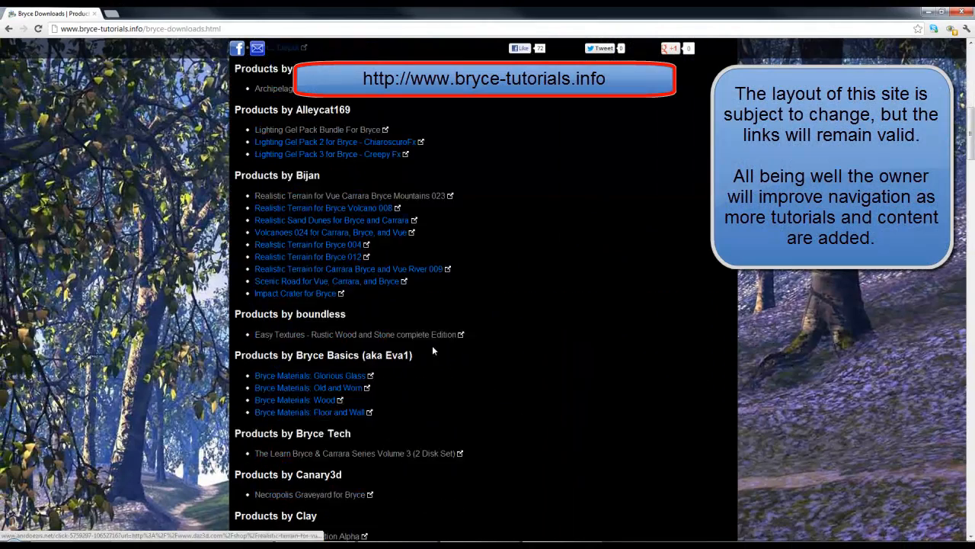
scroll("down", 3)
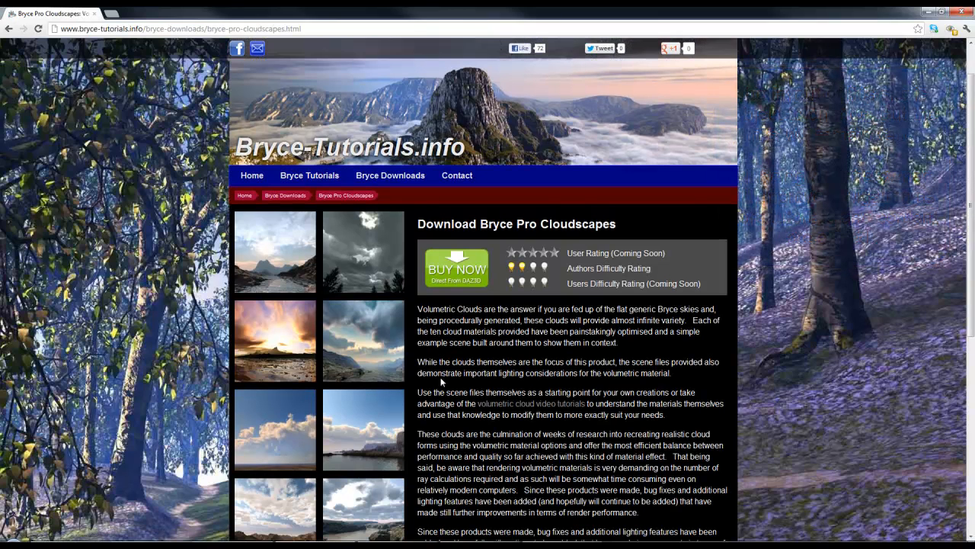
mouse_move(374, 451)
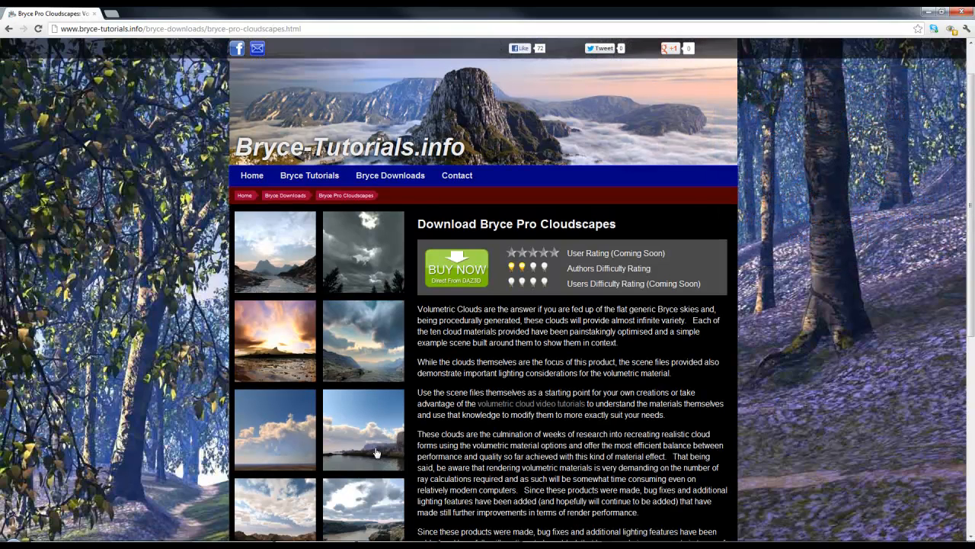
scroll("down", 3)
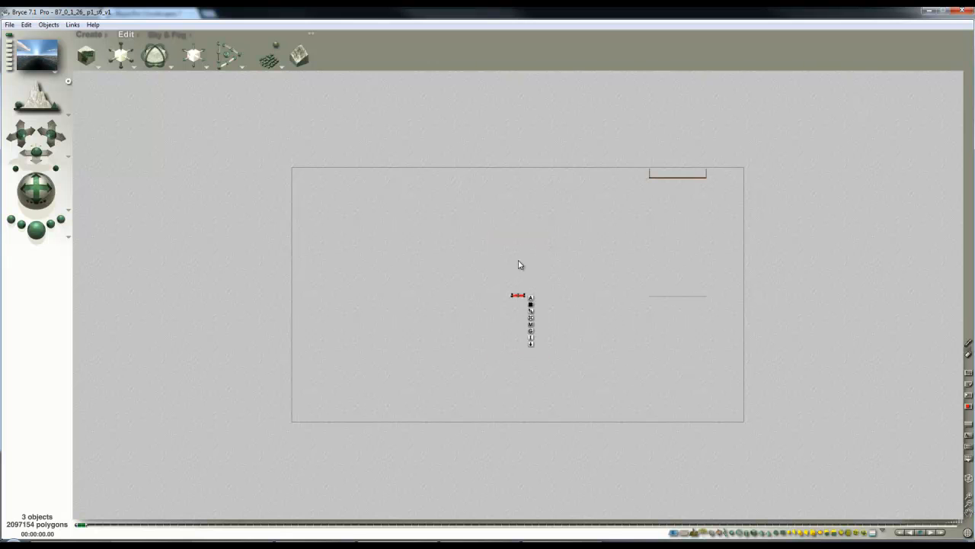
Step: Paste the copied position, rotation and size onto the selected object via Paste Matrix
left_click(26, 25)
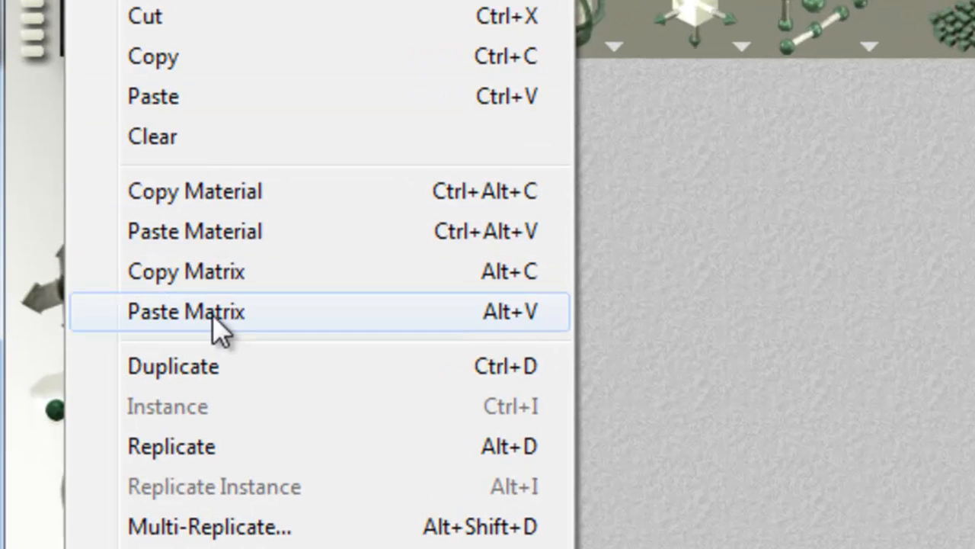
left_click(186, 311)
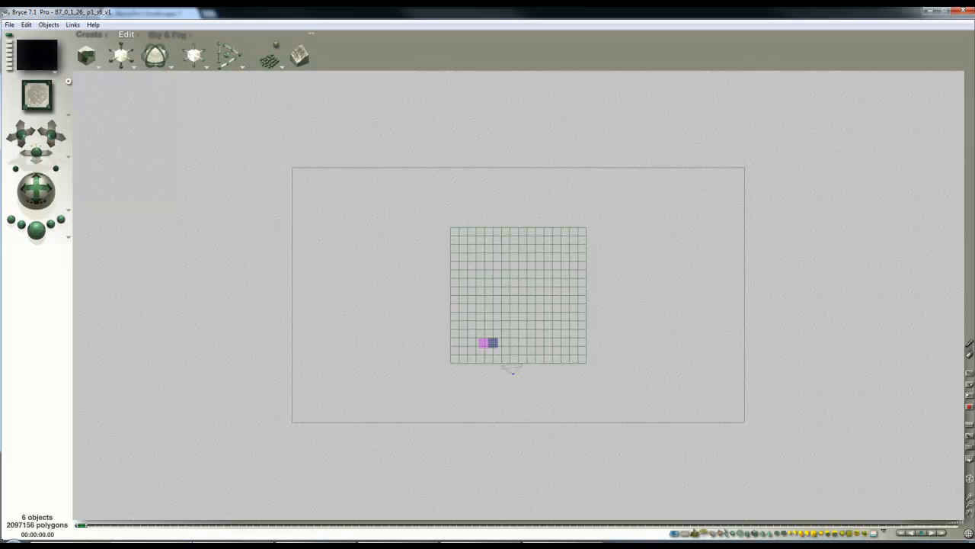
mouse_move(480, 297)
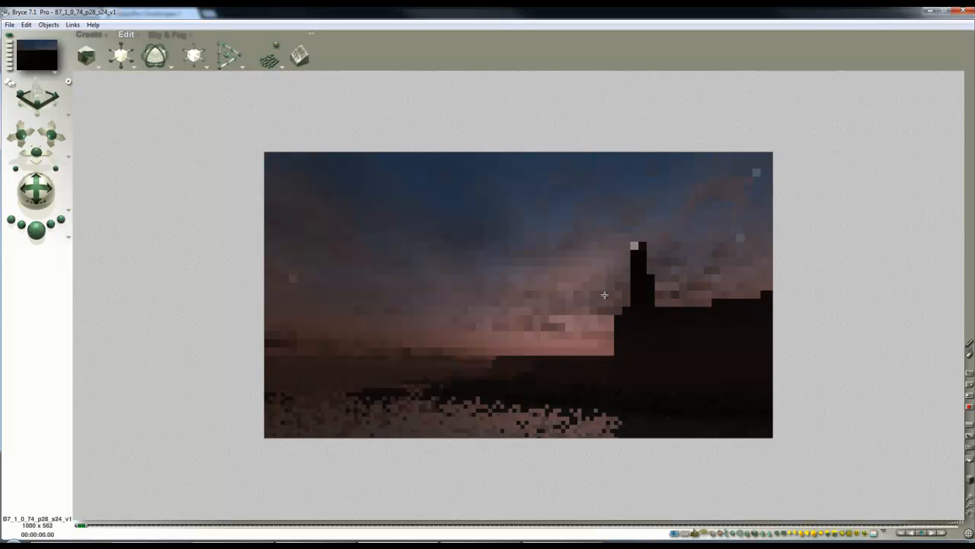
mouse_move(585, 282)
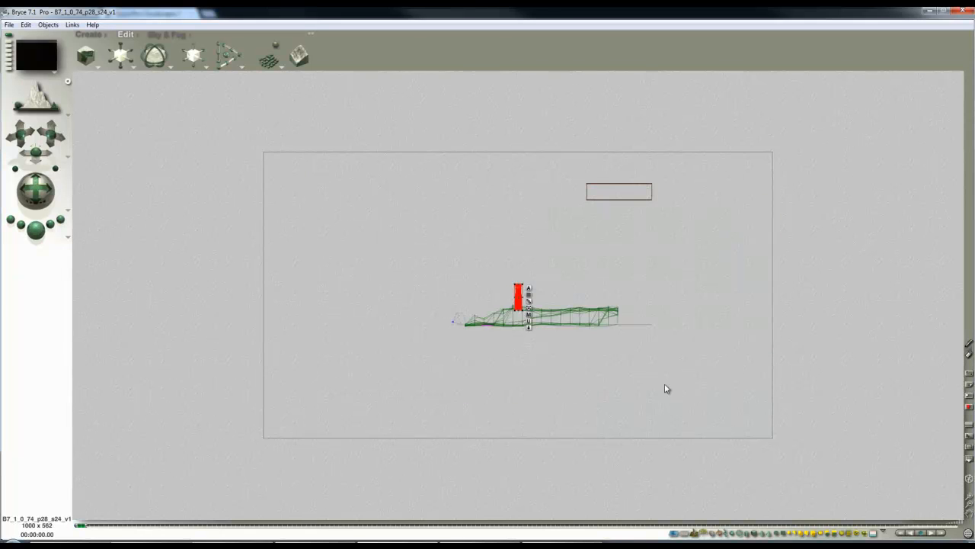
mouse_move(546, 354)
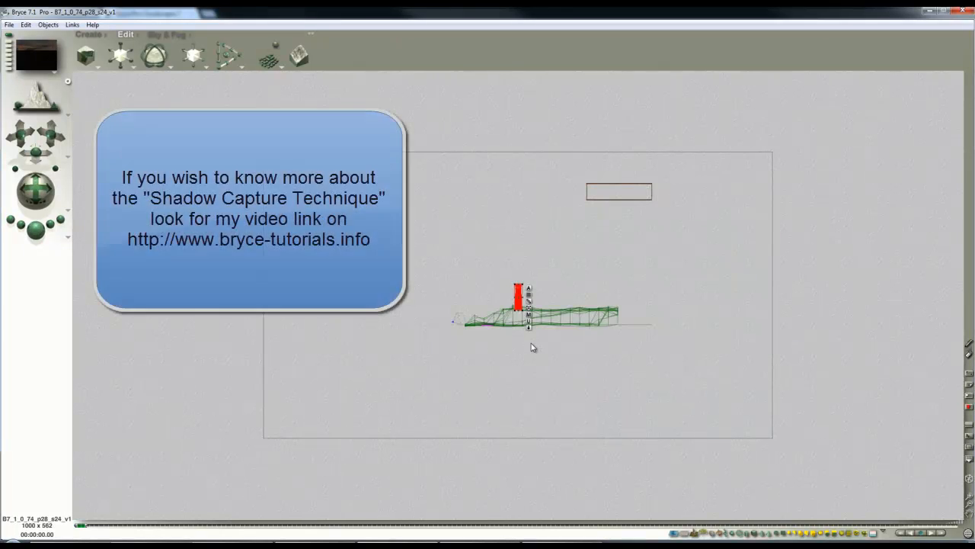
mouse_move(496, 372)
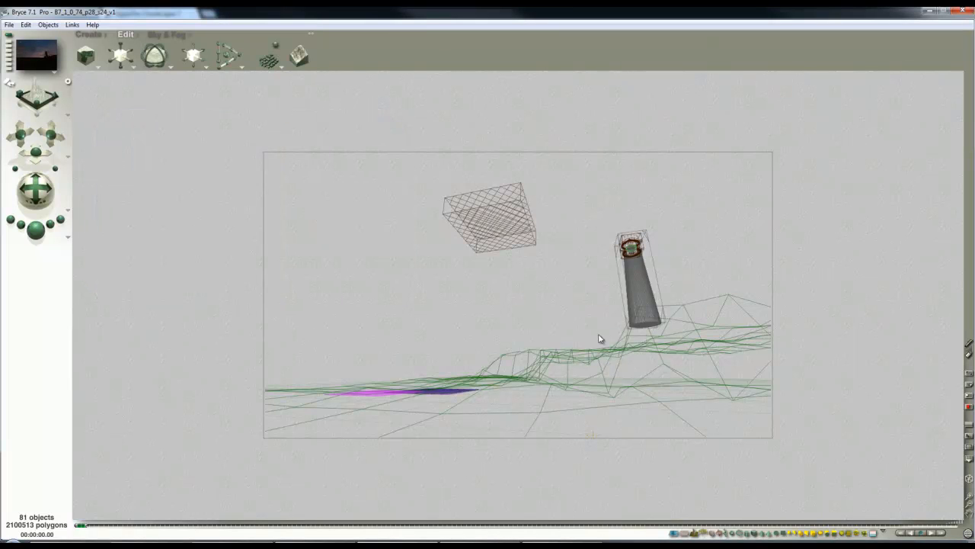
mouse_move(555, 319)
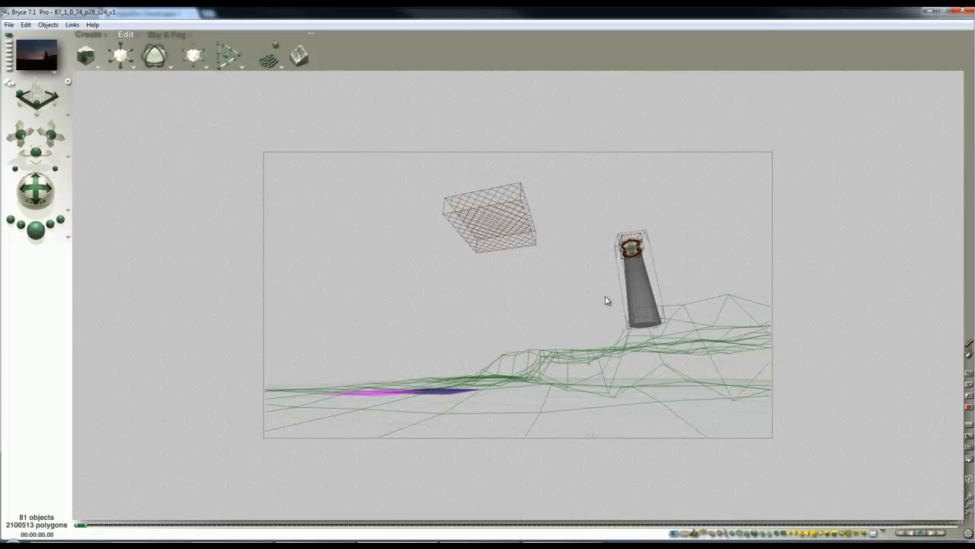
mouse_move(496, 305)
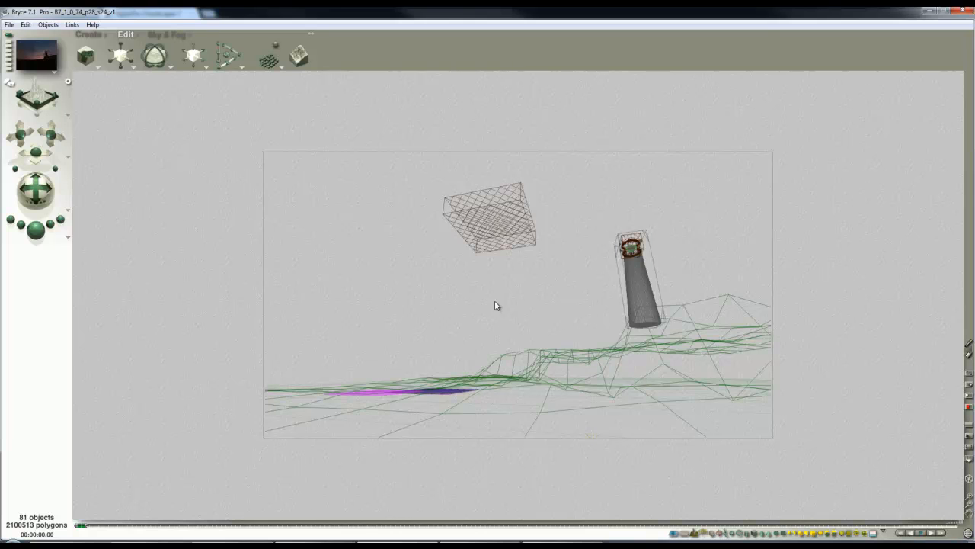
mouse_move(638, 293)
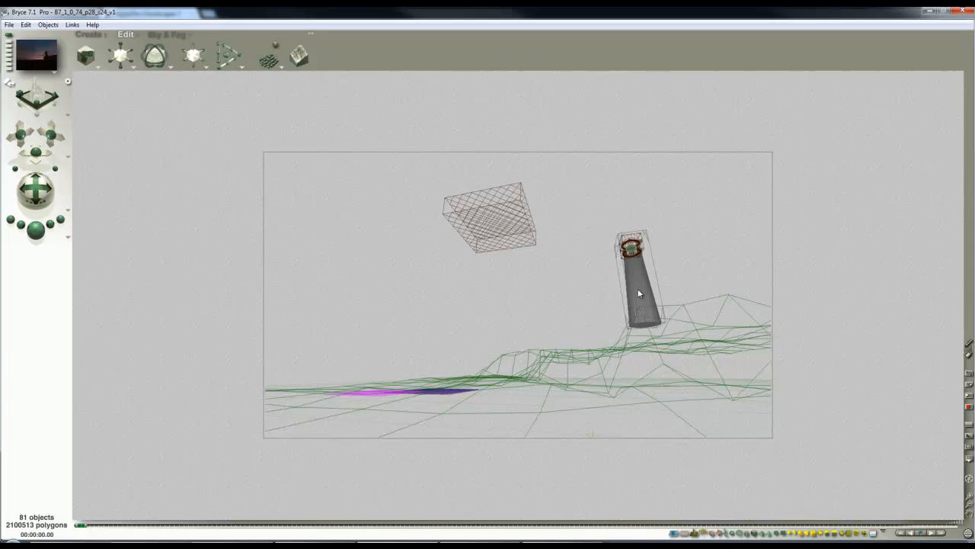
left_click(640, 293)
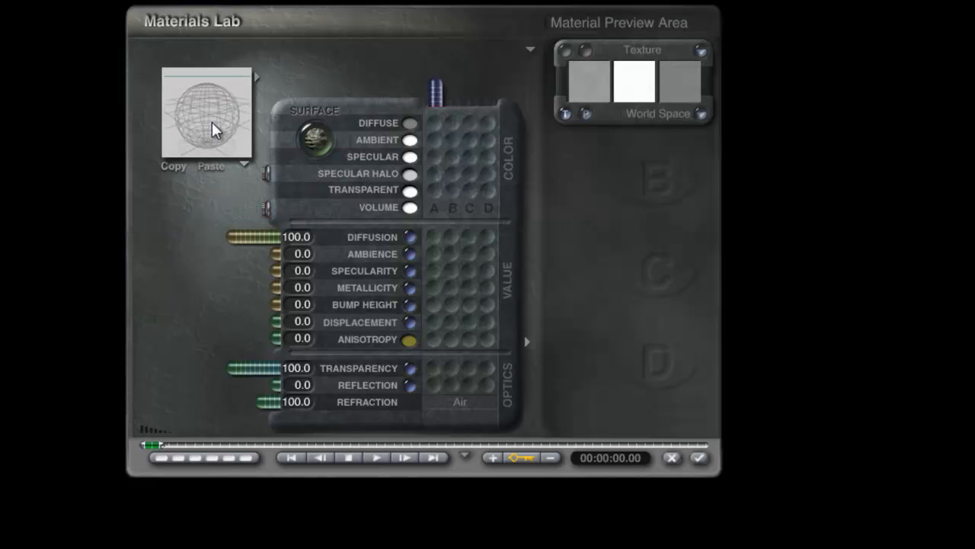
Step: Paste the plain white material onto the lighthouse object and apply it
left_click(697, 458)
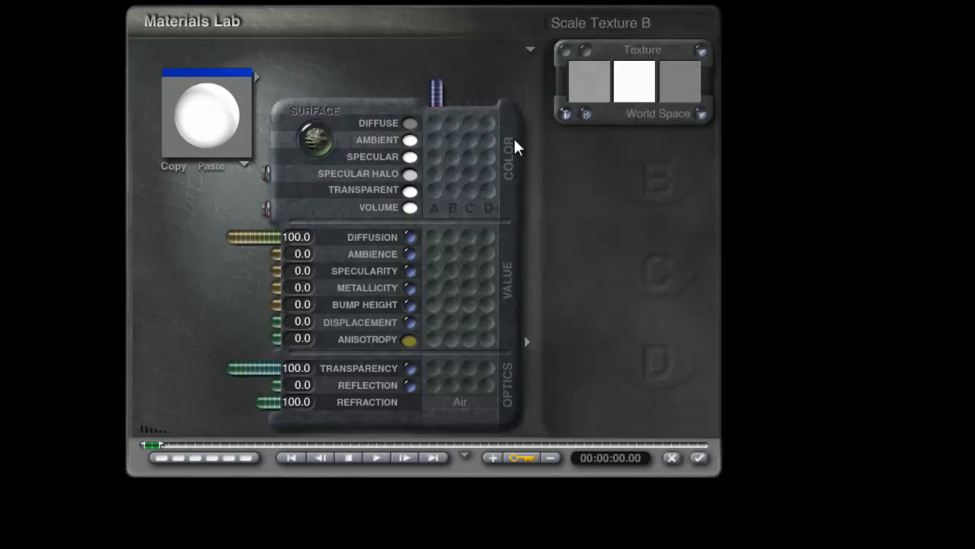
left_click(698, 457)
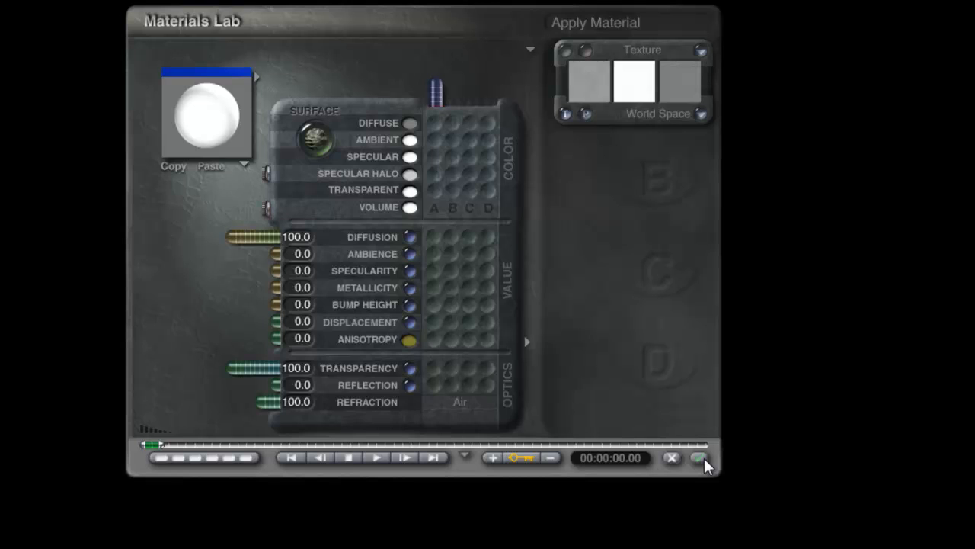
left_click(698, 457)
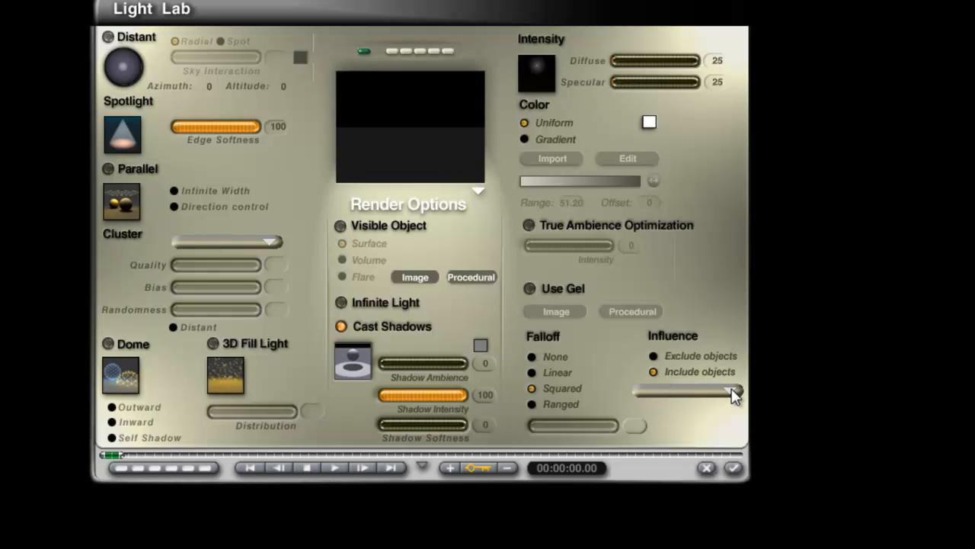
Step: Rename Plane 2 to 'Lighting effect' in Object Attributes
left_click(732, 393)
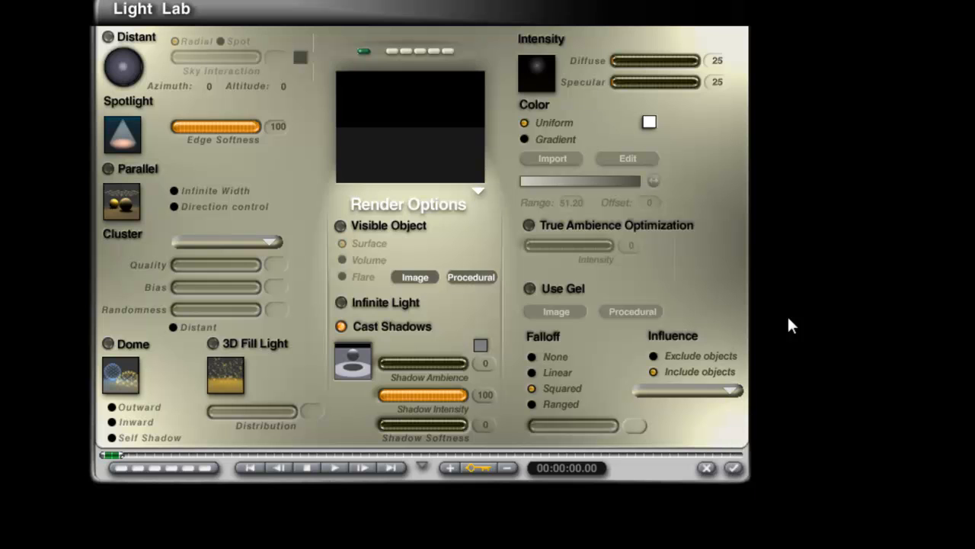
left_click(733, 468)
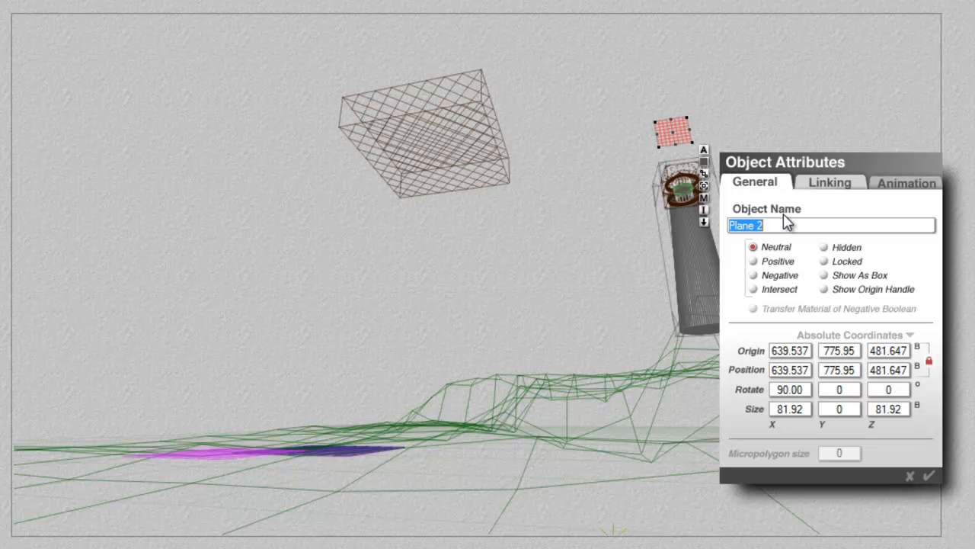
type("Lighting ef")
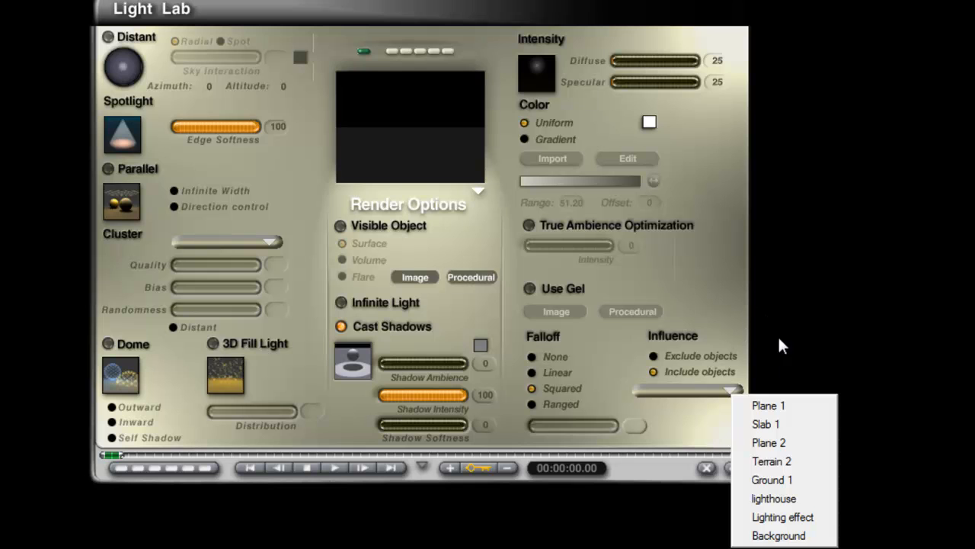
Step: Limit the light's influence to the Lighting effect object and confirm
left_click(784, 517)
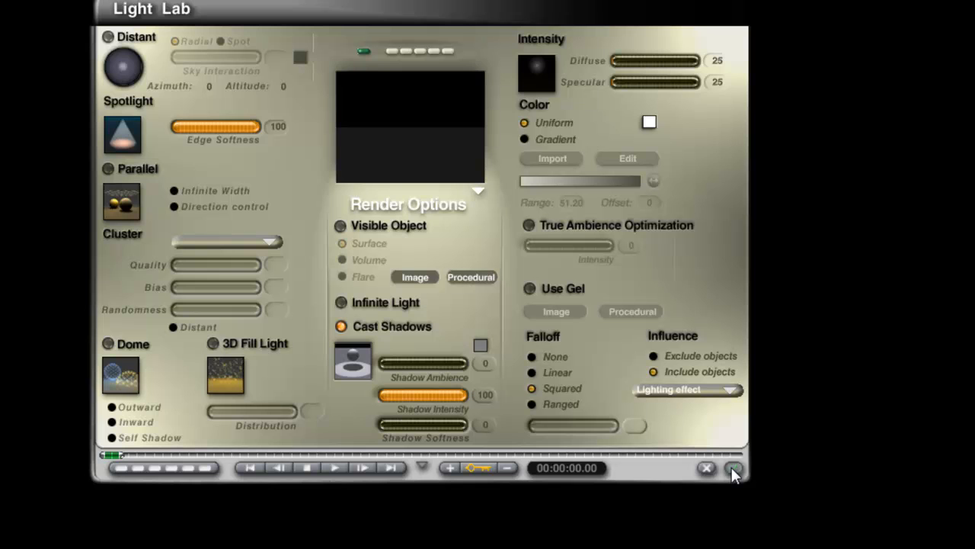
left_click(735, 468)
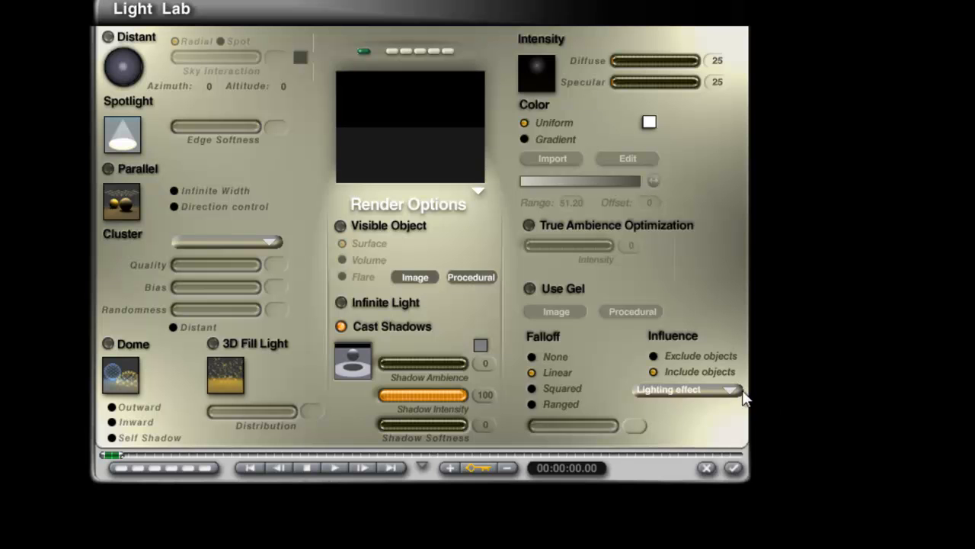
mouse_move(694, 393)
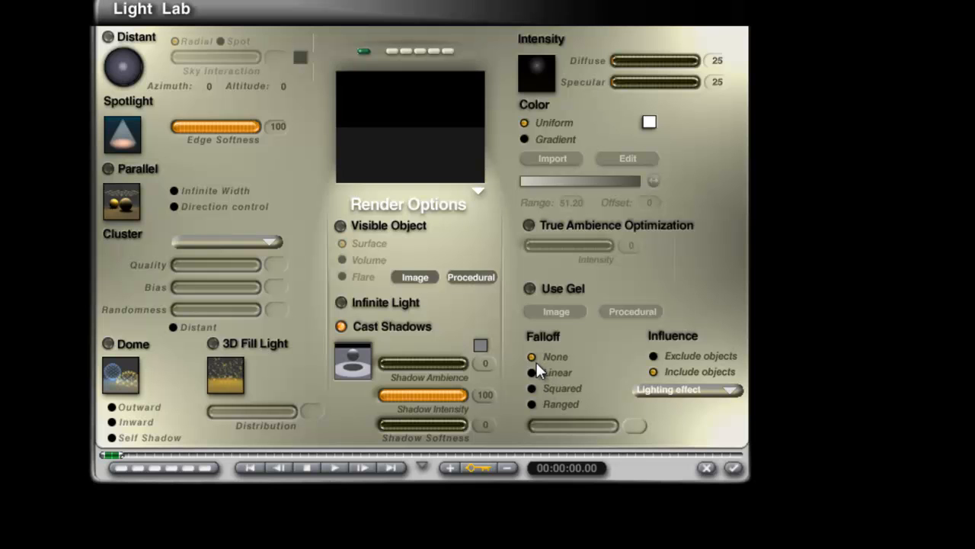
mouse_move(552, 388)
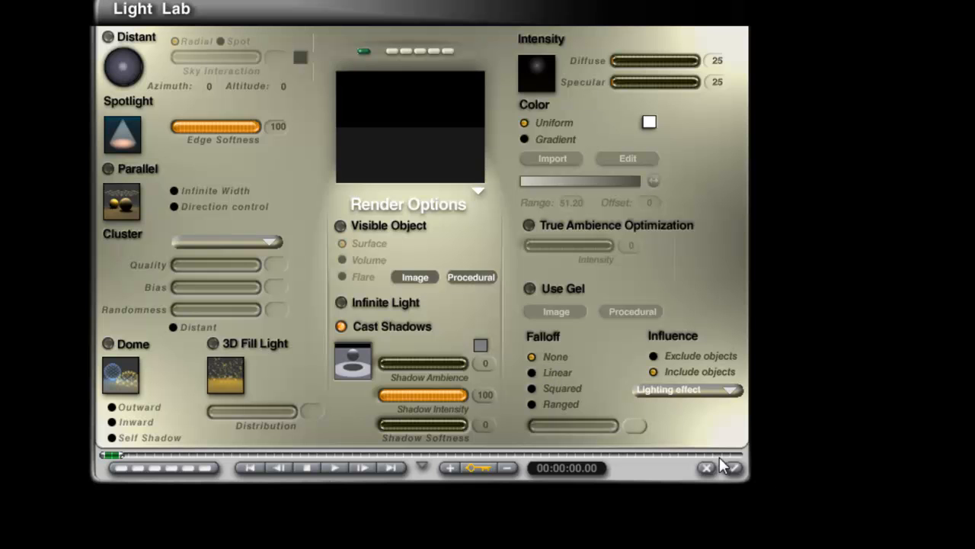
mouse_move(737, 471)
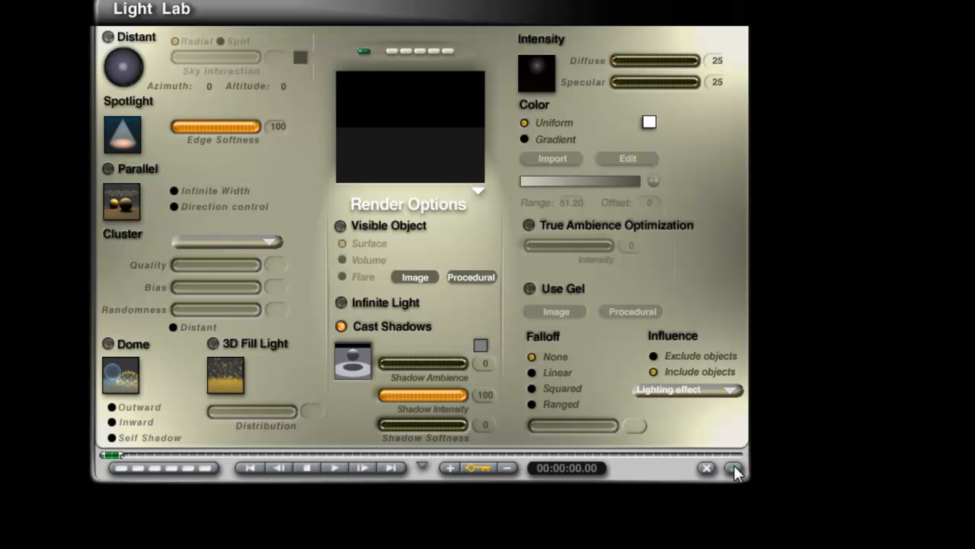
Step: Confirm the light with Falloff set to None
left_click(735, 468)
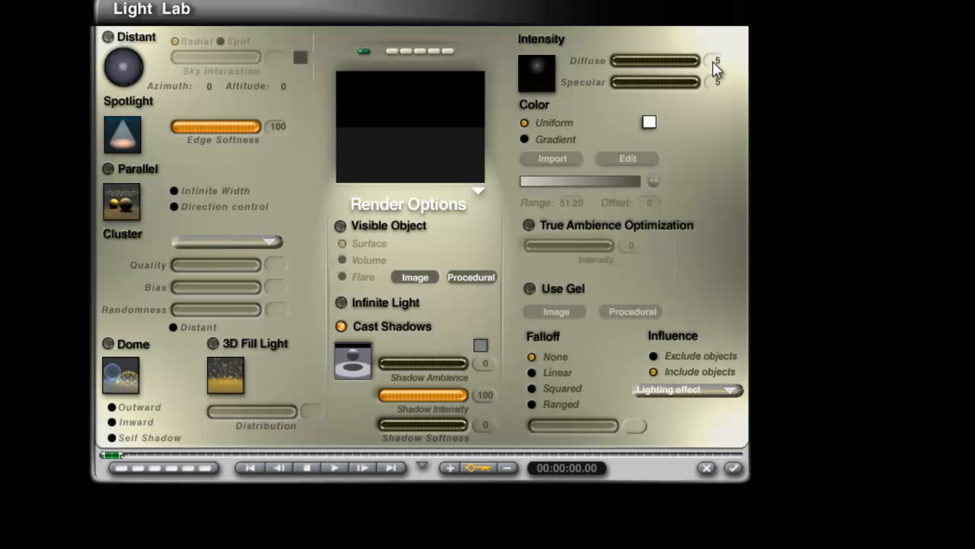
Step: Set the light's diffuse and specular intensities to 10
type("10")
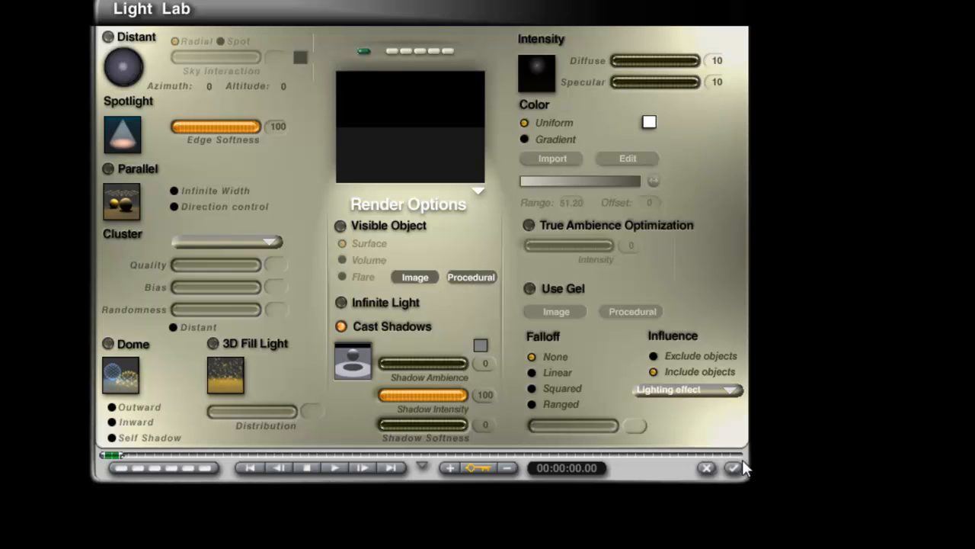
Step: Pick Radial Light 2 inside the lantern from the overlapping-objects list
left_click(733, 468)
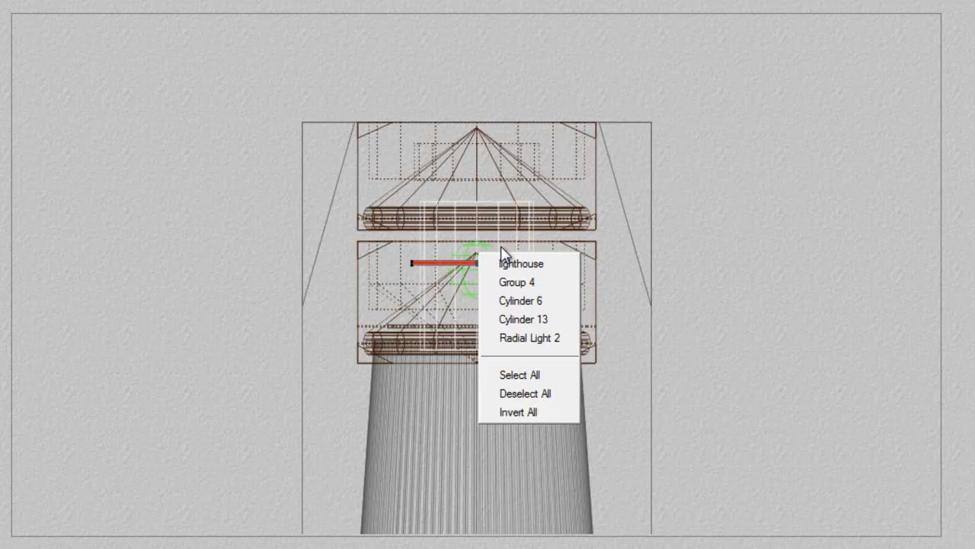
left_click(530, 338)
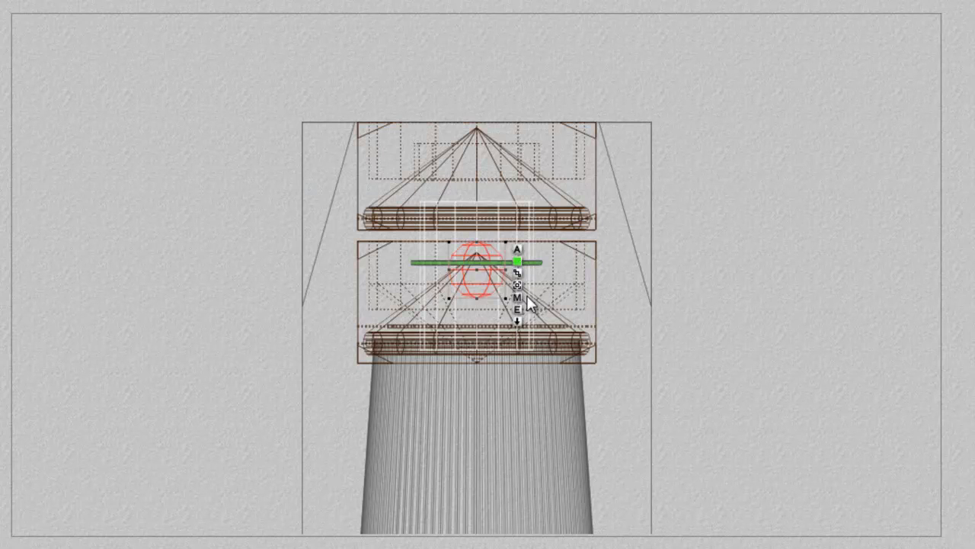
right_click(516, 282)
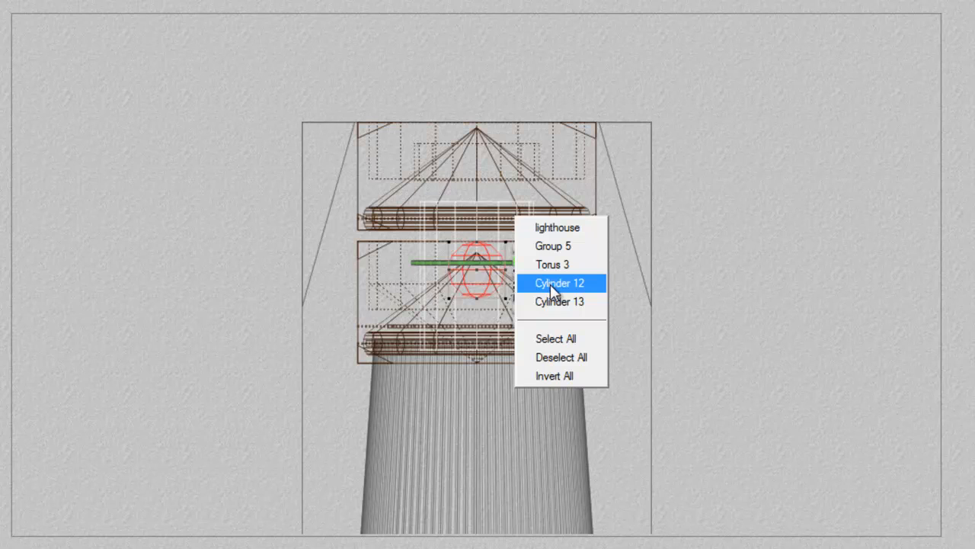
left_click(561, 282)
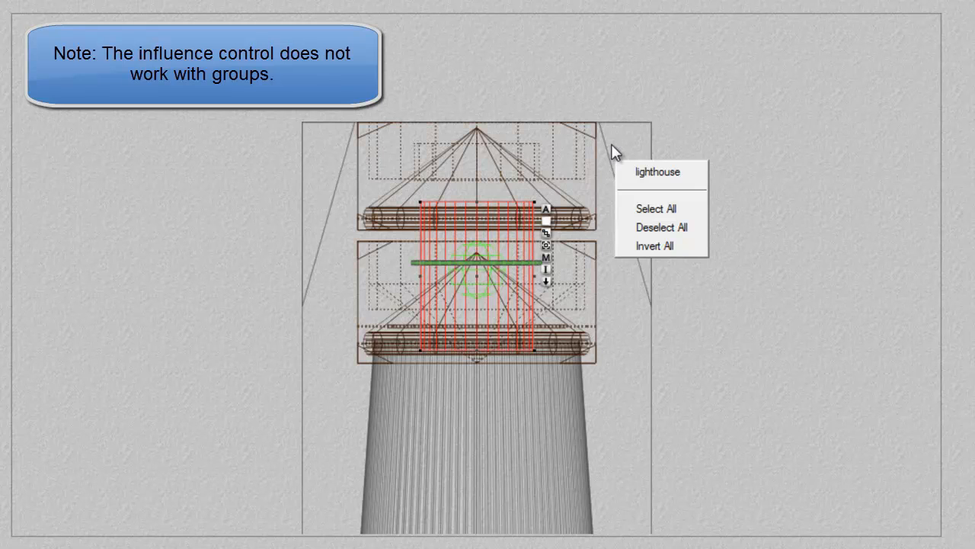
Step: Select Cylinder 14, the lantern glass, rather than the whole lighthouse group
left_click(655, 207)
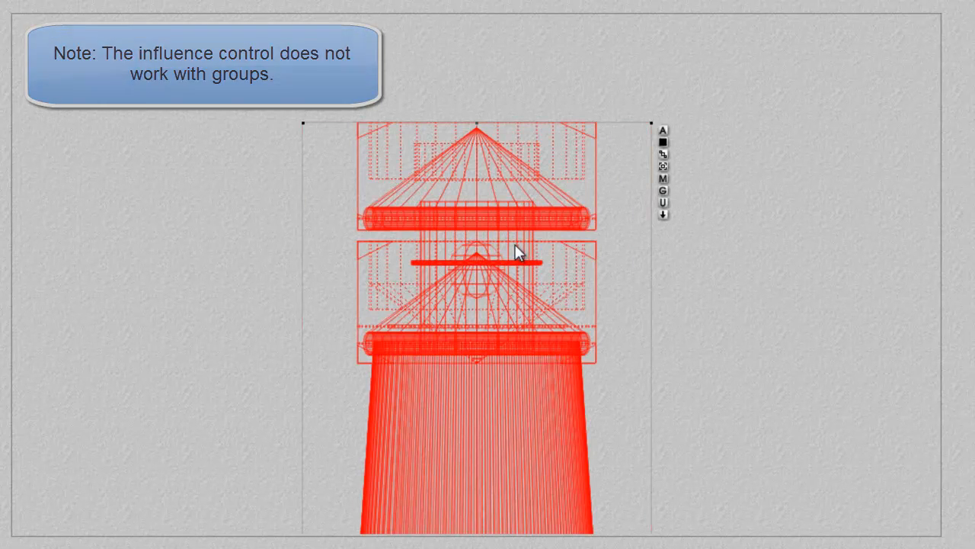
left_click(663, 154)
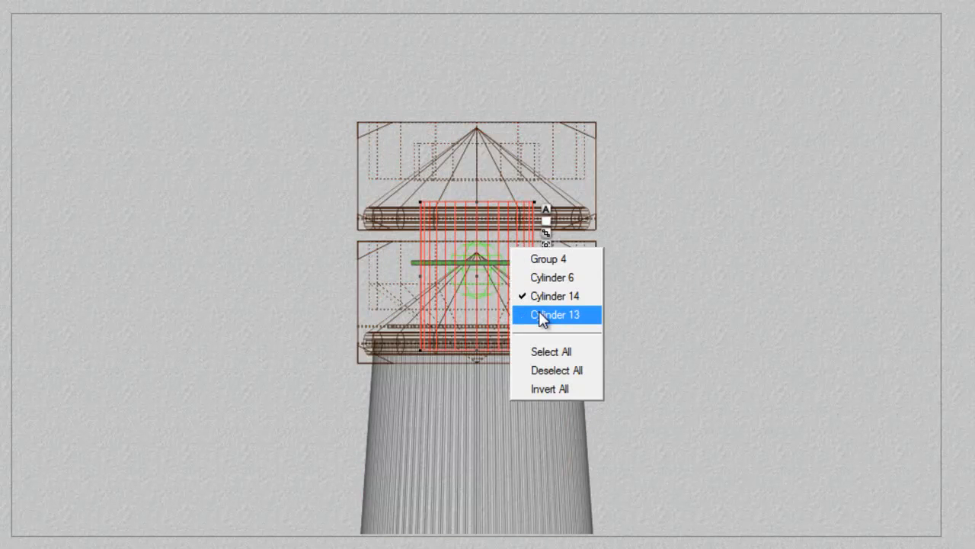
left_click(555, 314)
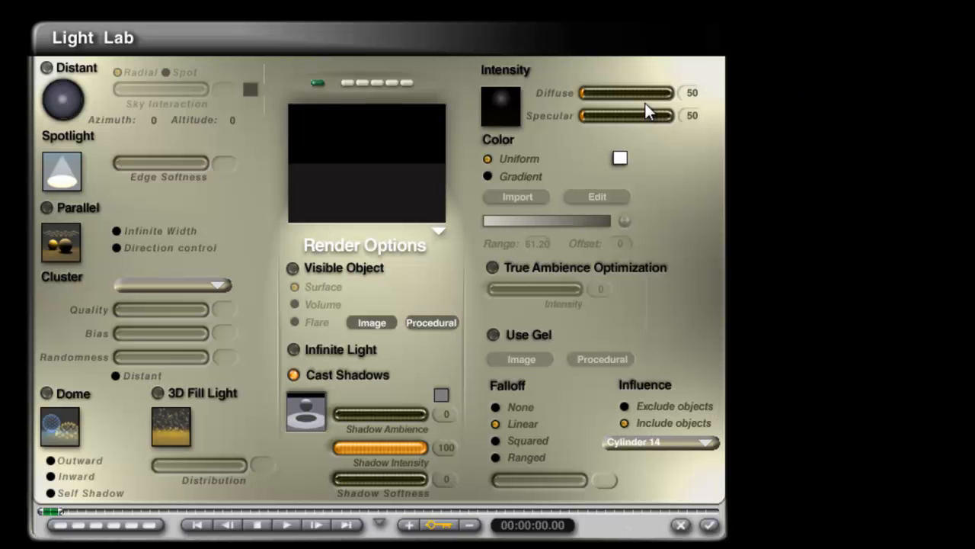
Step: Raise the radial light's diffuse intensity to 110, influencing Cylinder 14, and close the Light Lab
left_click_drag(602, 92, 674, 93)
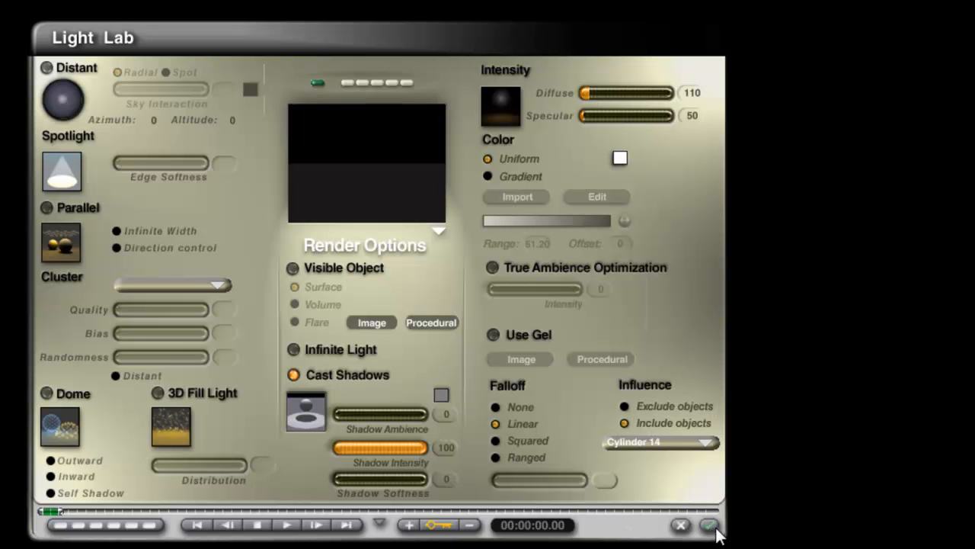
left_click(708, 525)
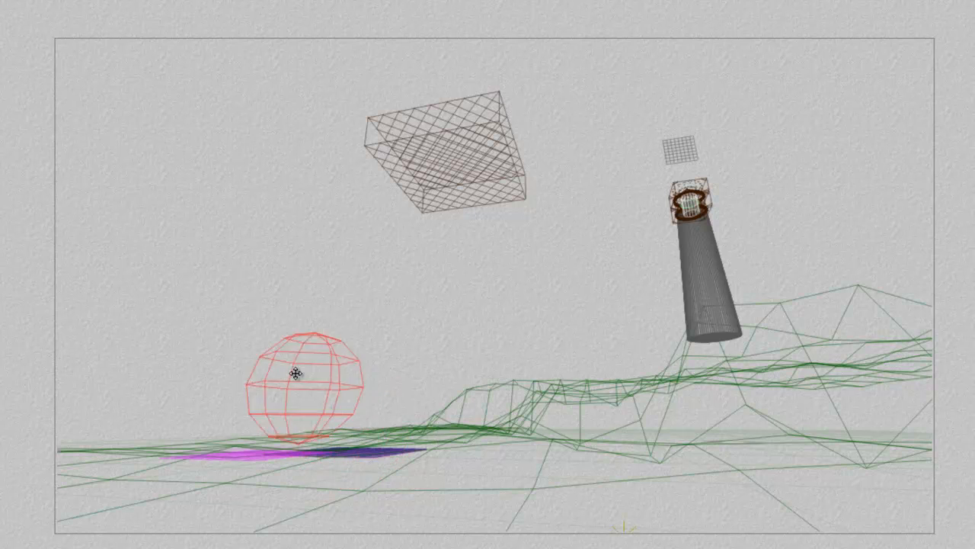
Step: Open the Light Lab for the sphere light near the ground at left
left_click(297, 374)
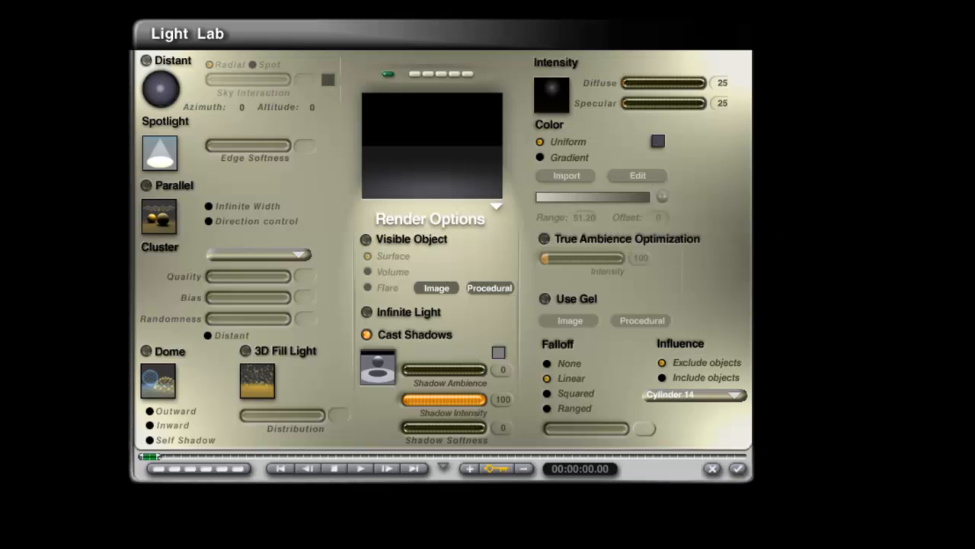
Step: Keep the fill light dim blue at diffuse 25 and exclude the Lighting effect plane from it
left_click(657, 140)
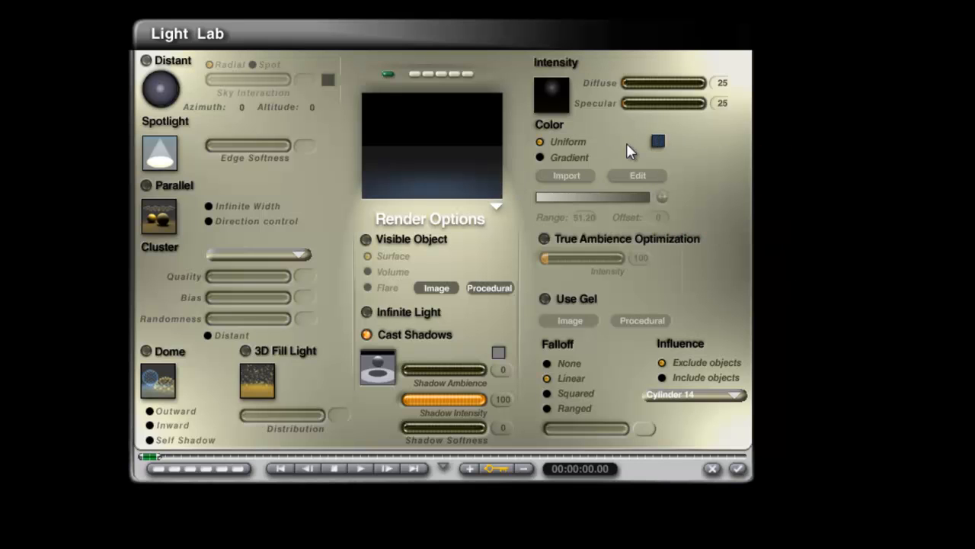
mouse_move(663, 136)
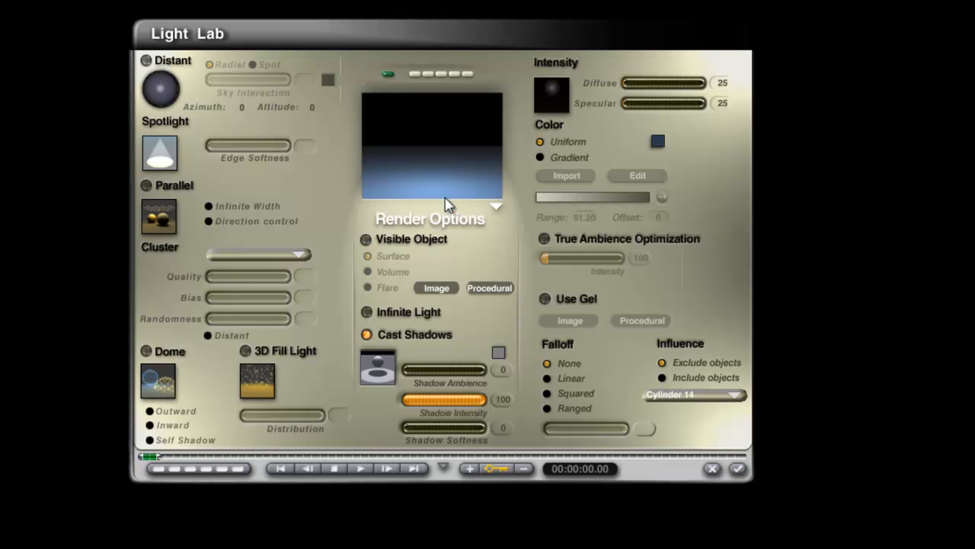
mouse_move(740, 404)
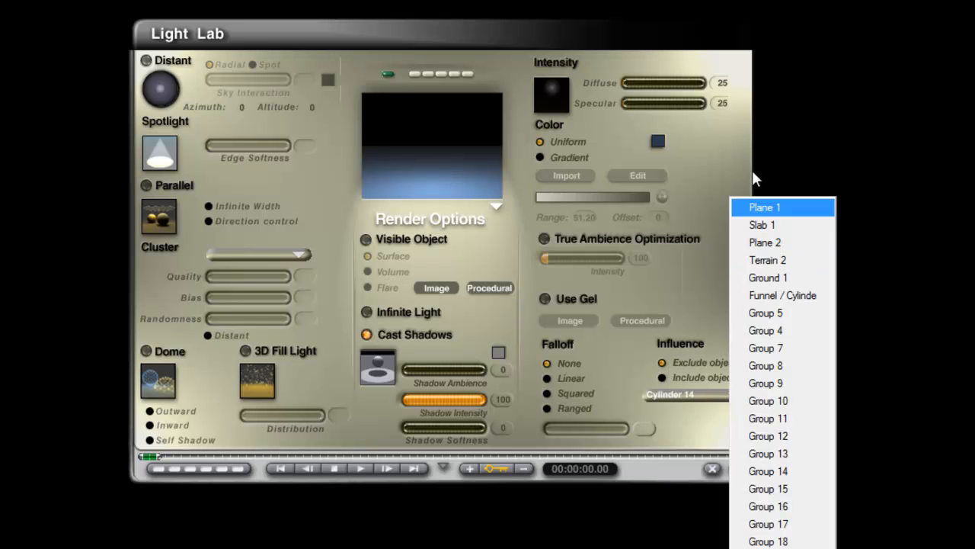
left_click(762, 225)
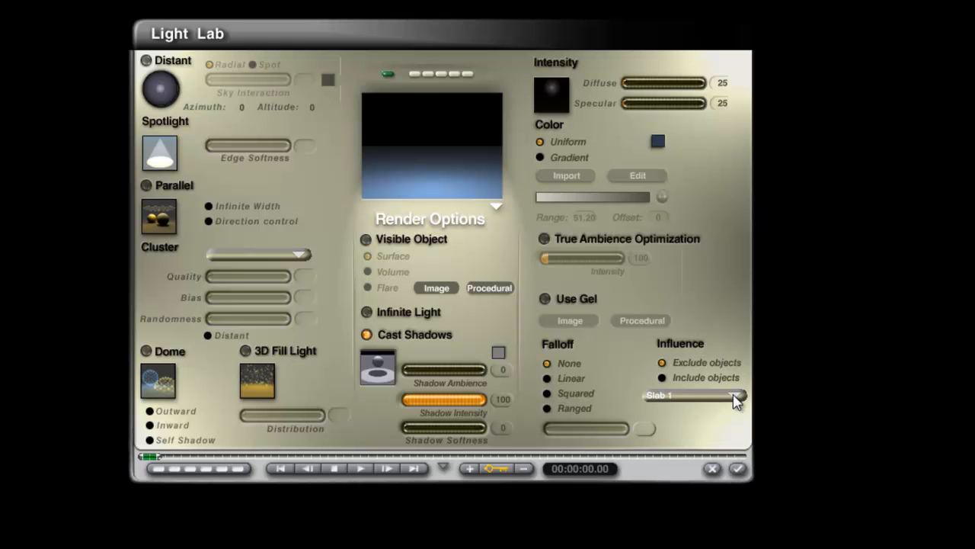
left_click(734, 397)
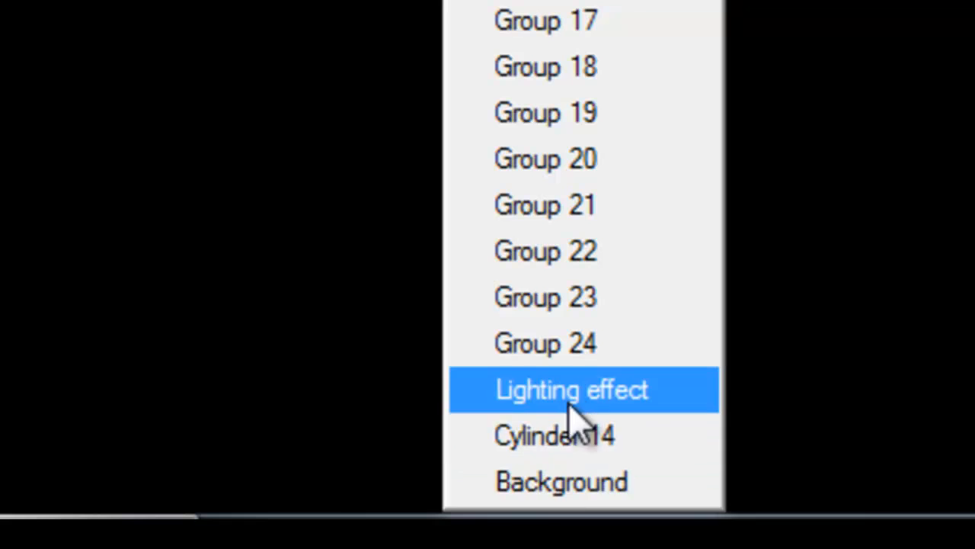
left_click(571, 390)
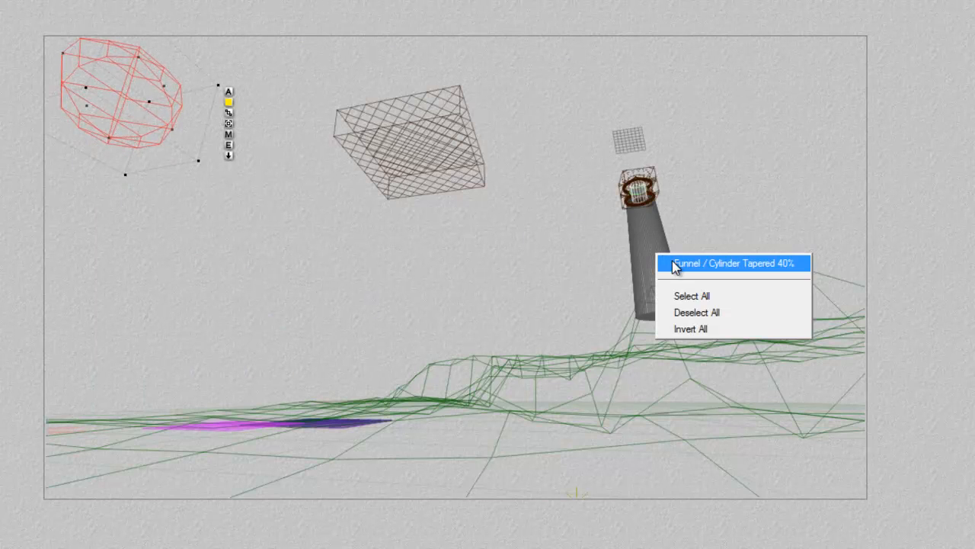
Step: Reopen the Light Lab for the blue fill light
left_click(734, 262)
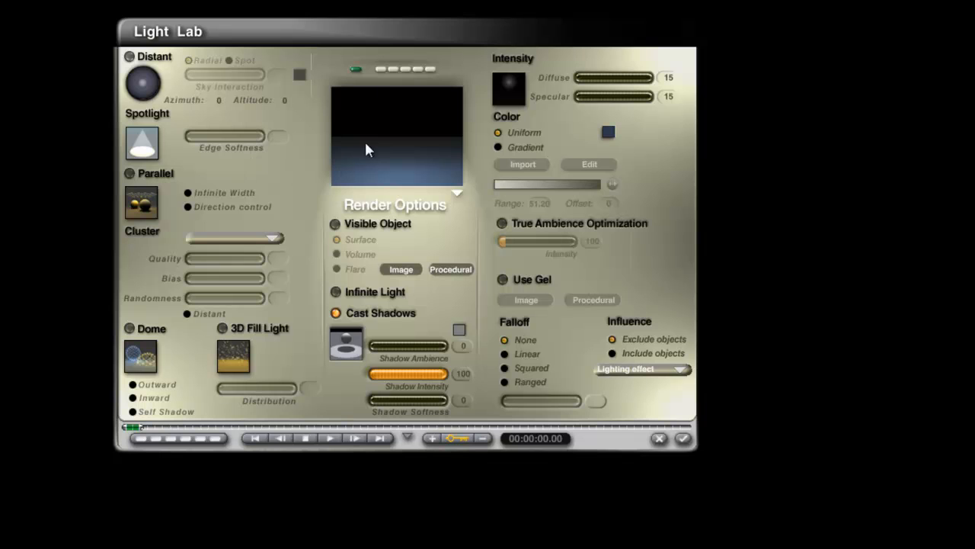
Step: Set the fill light's diffuse and specular intensities to 20 and accept
type("20")
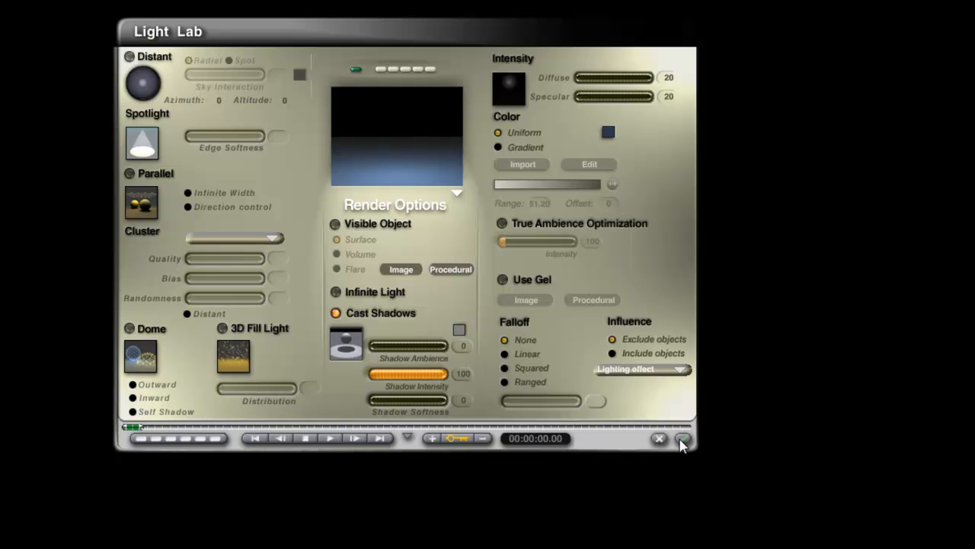
left_click(659, 439)
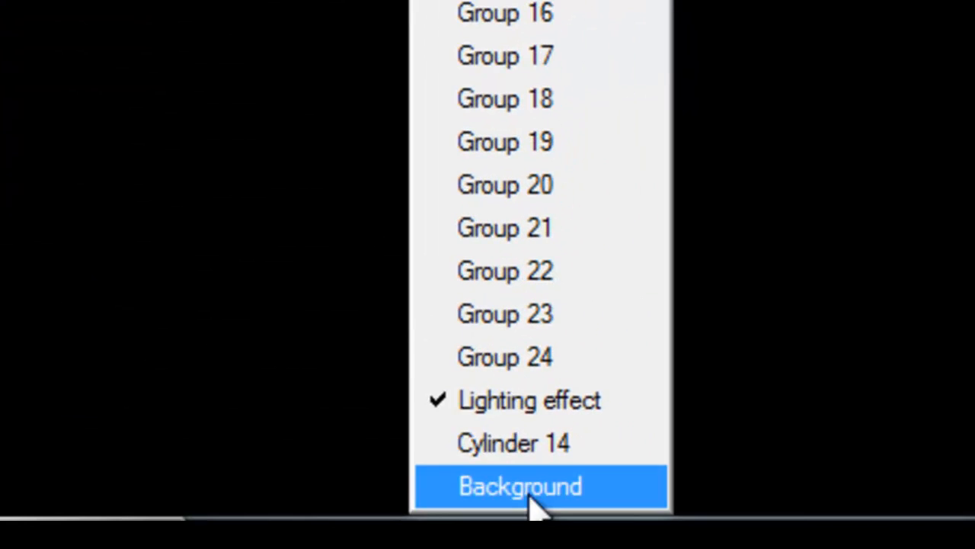
Step: Add Background to the fill light's exclusion list alongside Lighting effect and return to the scene
left_click(520, 485)
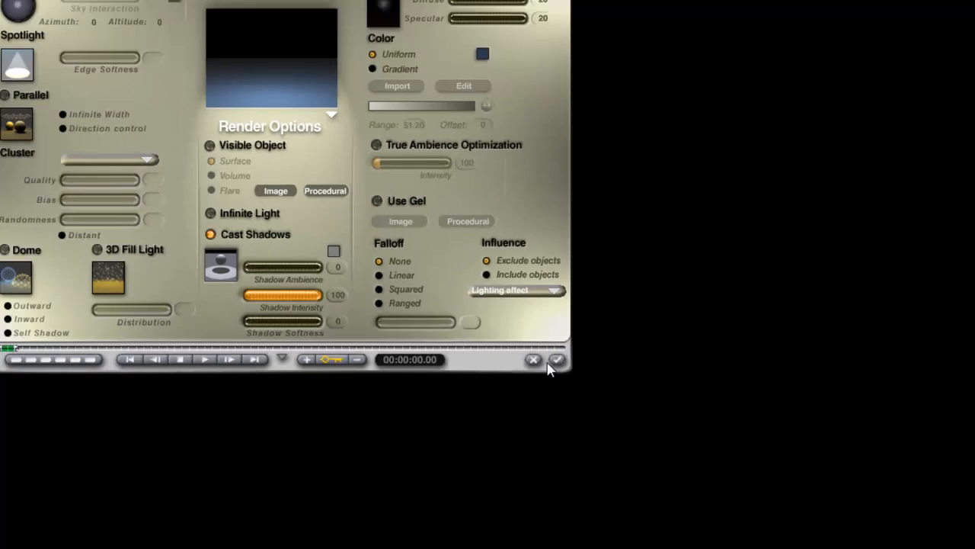
left_click(557, 360)
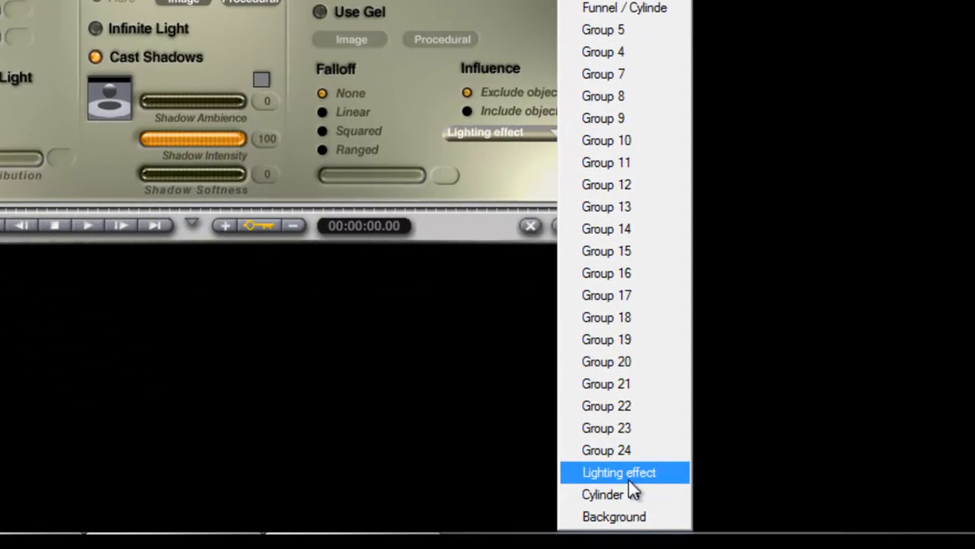
left_click(619, 473)
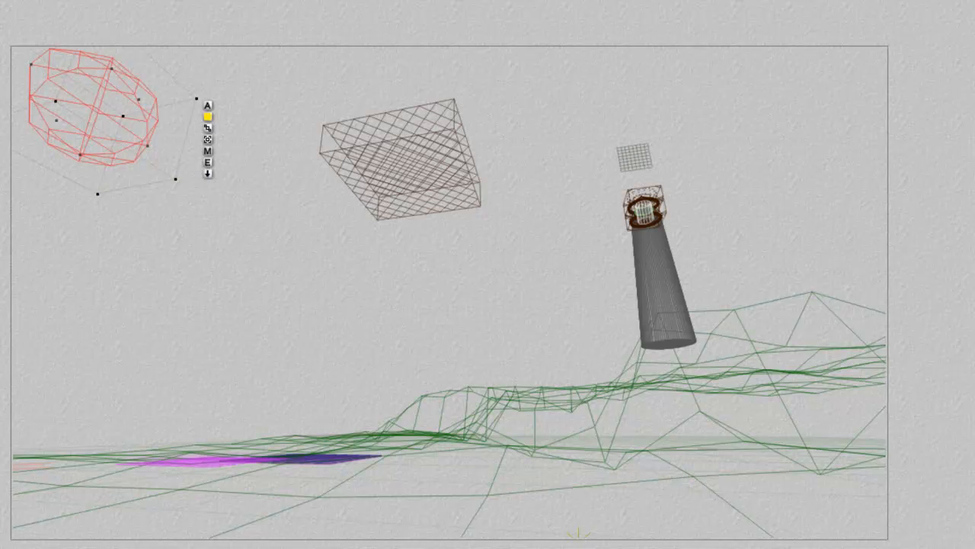